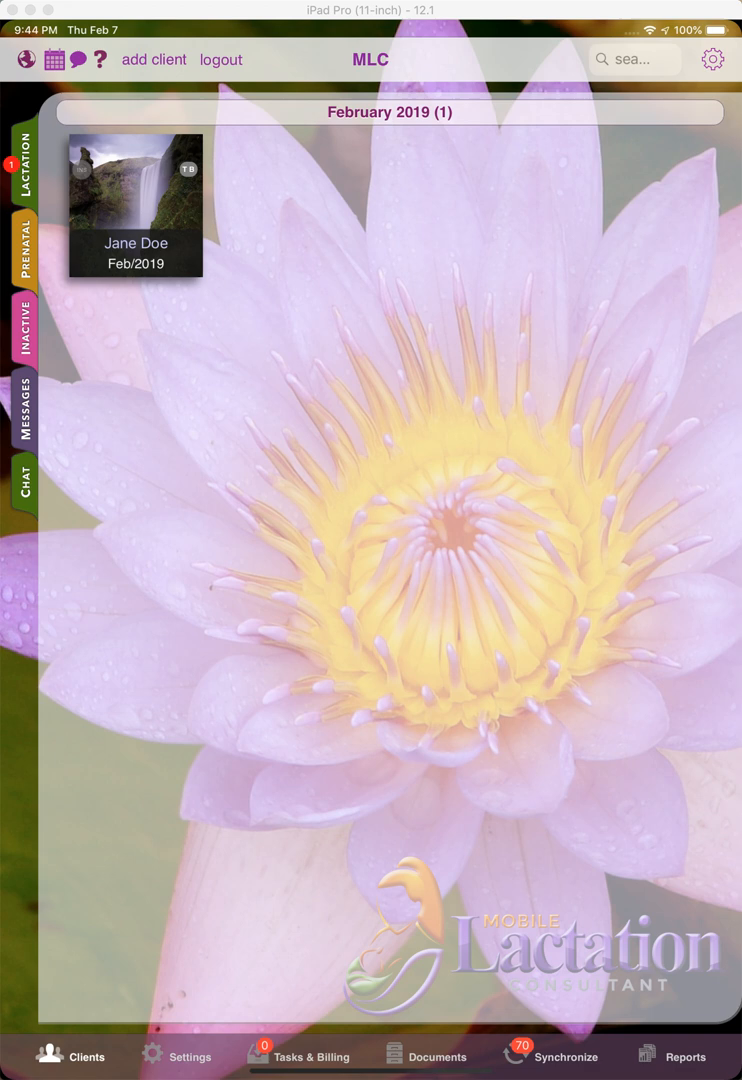
pyautogui.moveTo(296, 882)
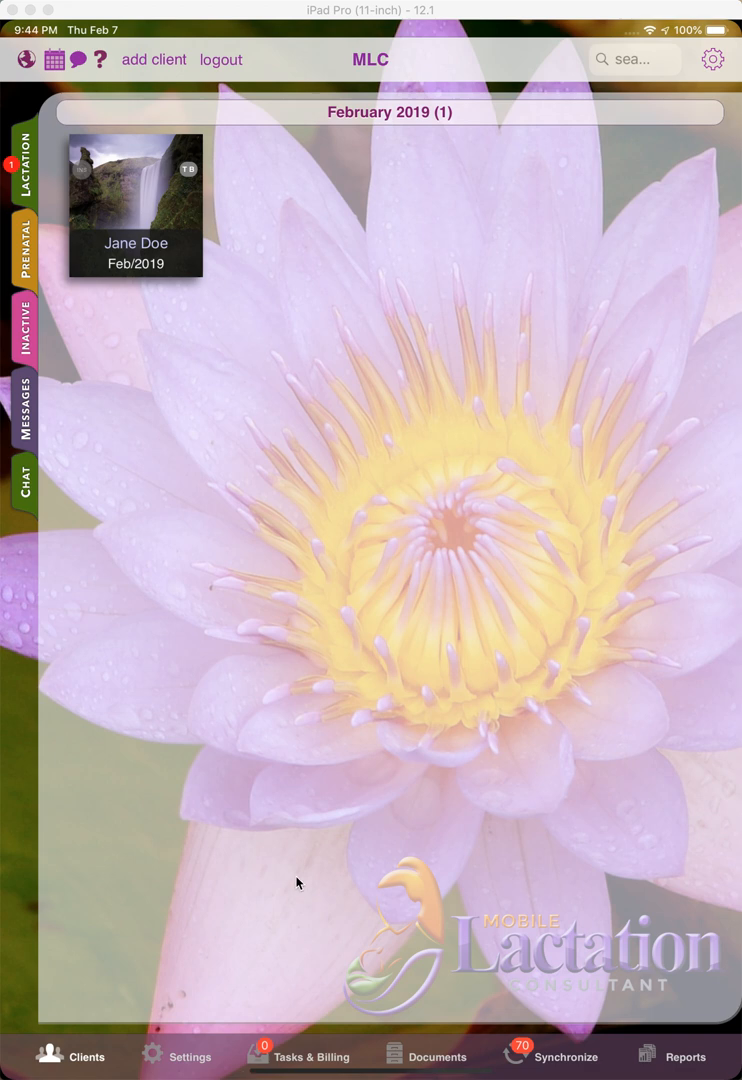
pyautogui.moveTo(132, 292)
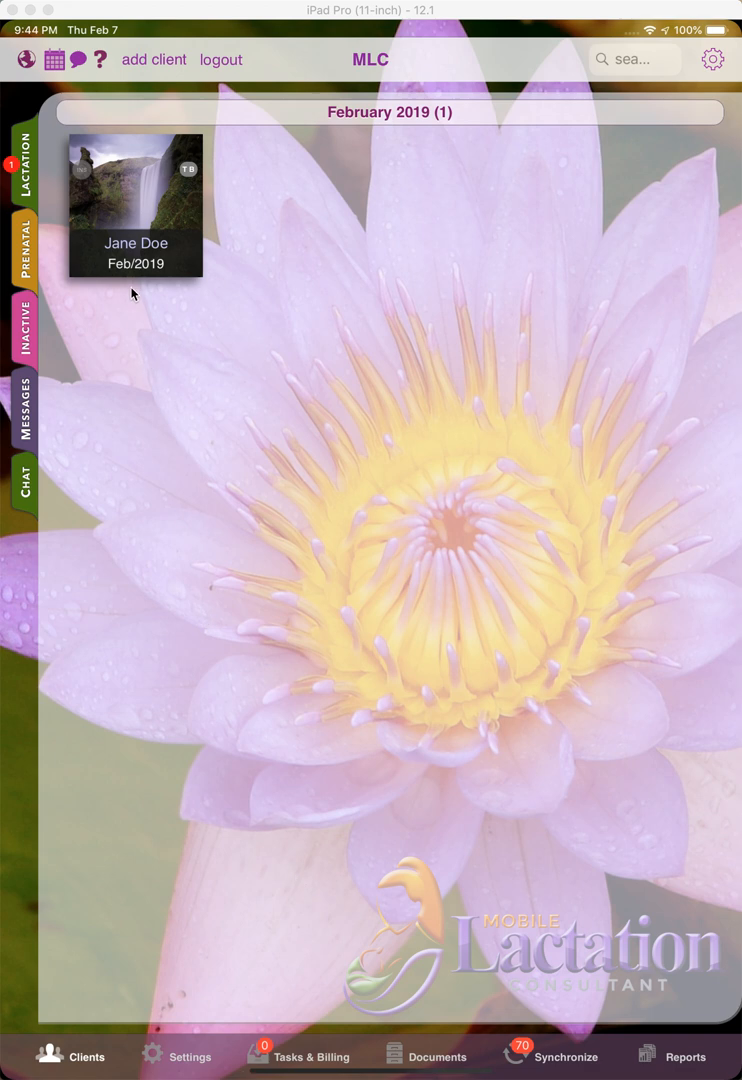
# Open the February 2019 client's record and dismiss the Enjoying MLC rating prompt with Not Now.
pyautogui.click(136, 204)
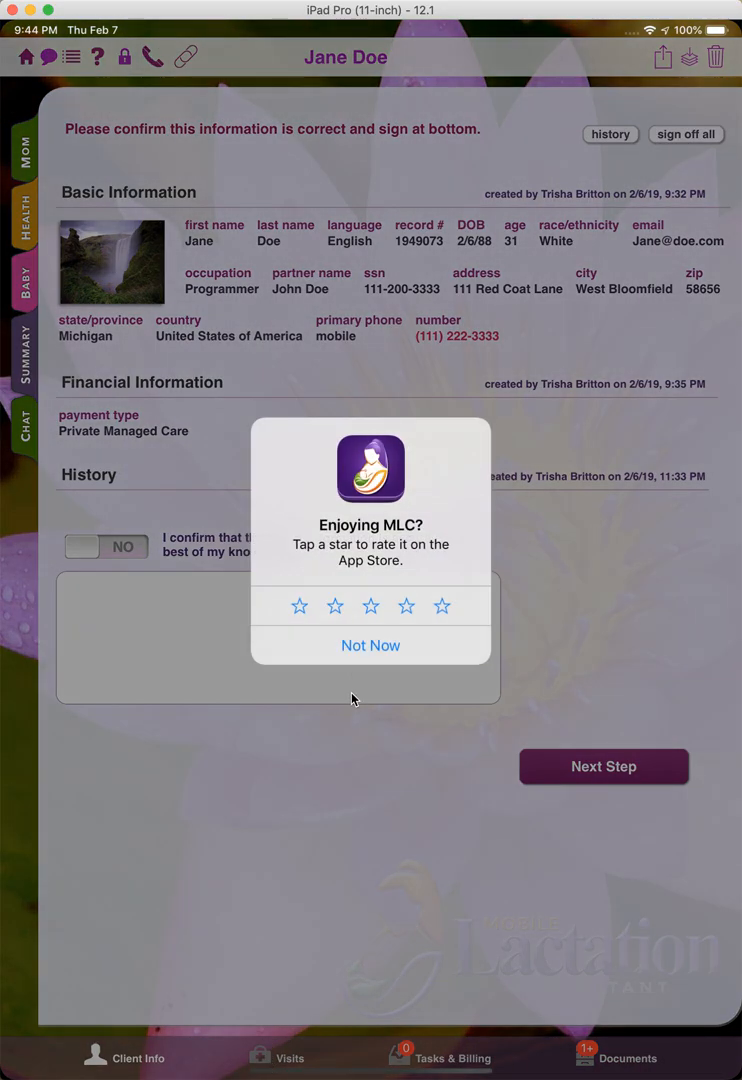
pyautogui.click(370, 644)
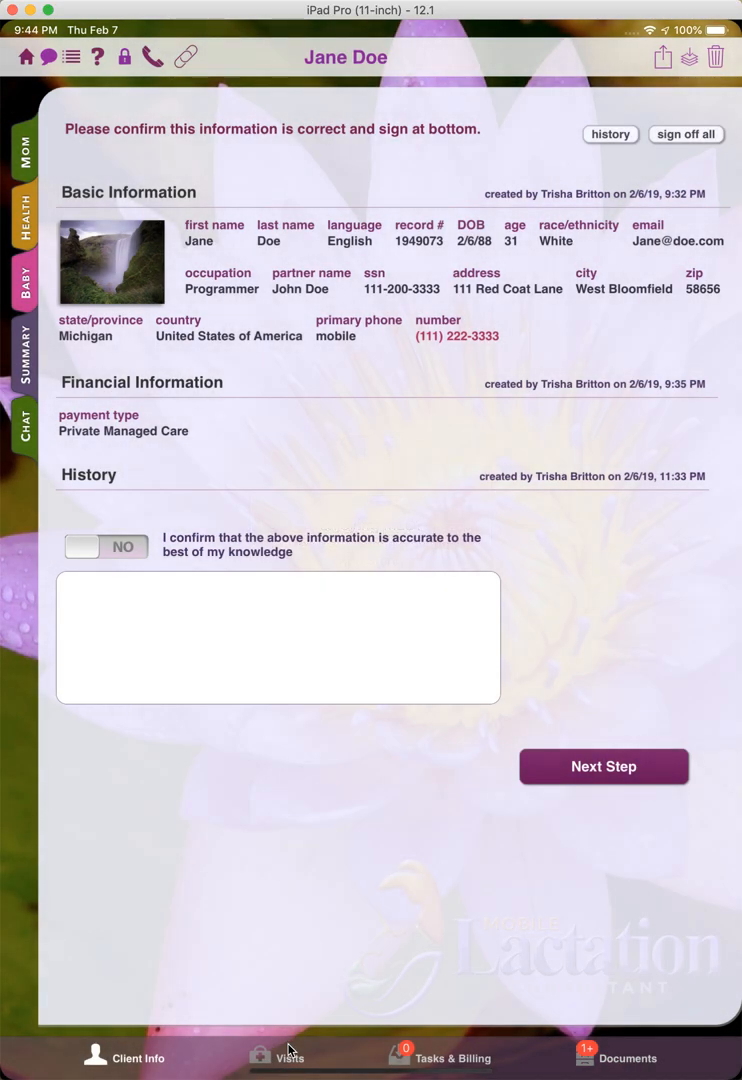
# Add a new in-person lactation visit for Jane and move down to the Plan (procedures) notes.
pyautogui.click(290, 1058)
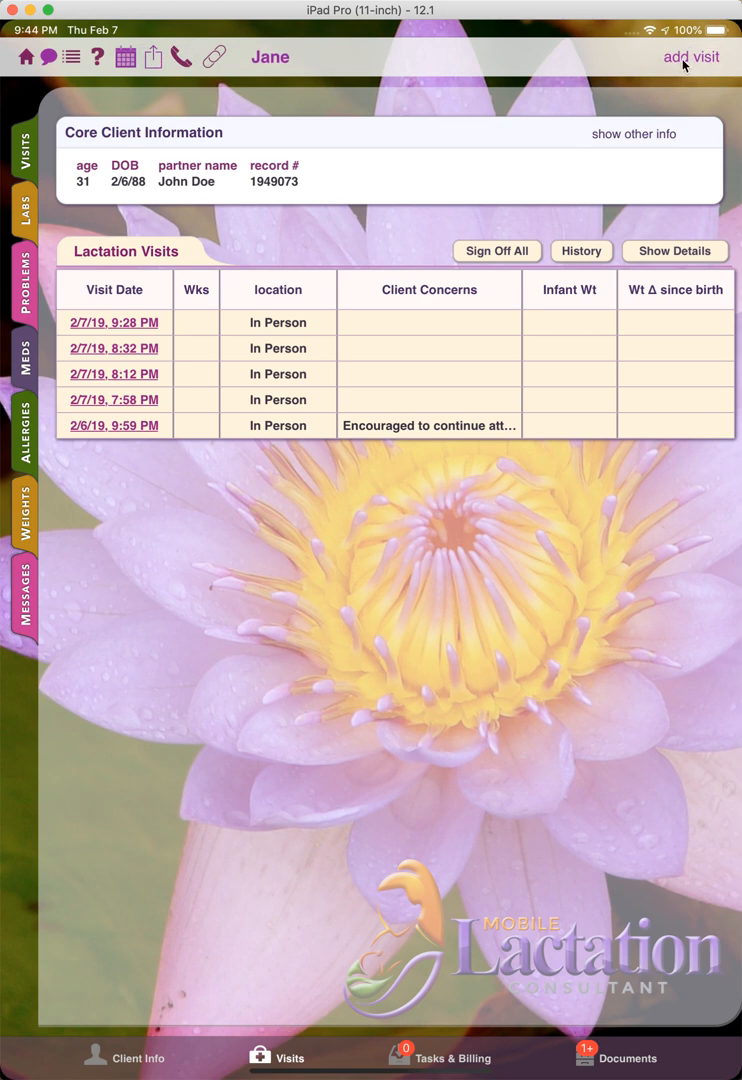
pyautogui.click(692, 56)
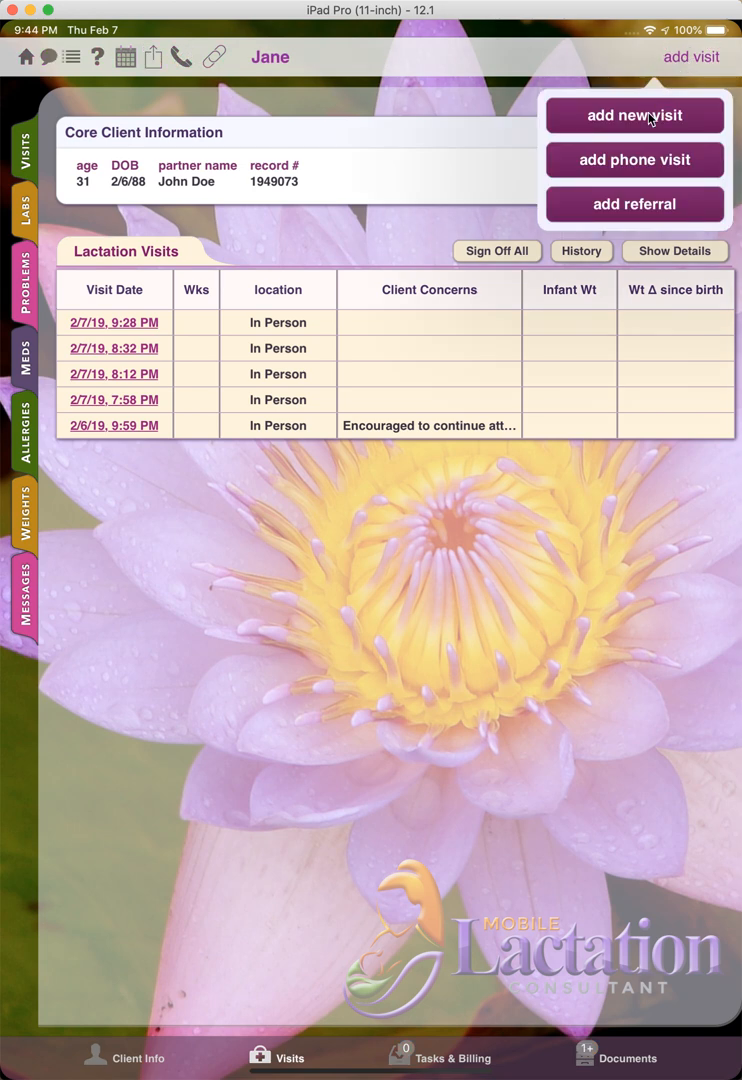
pyautogui.click(634, 116)
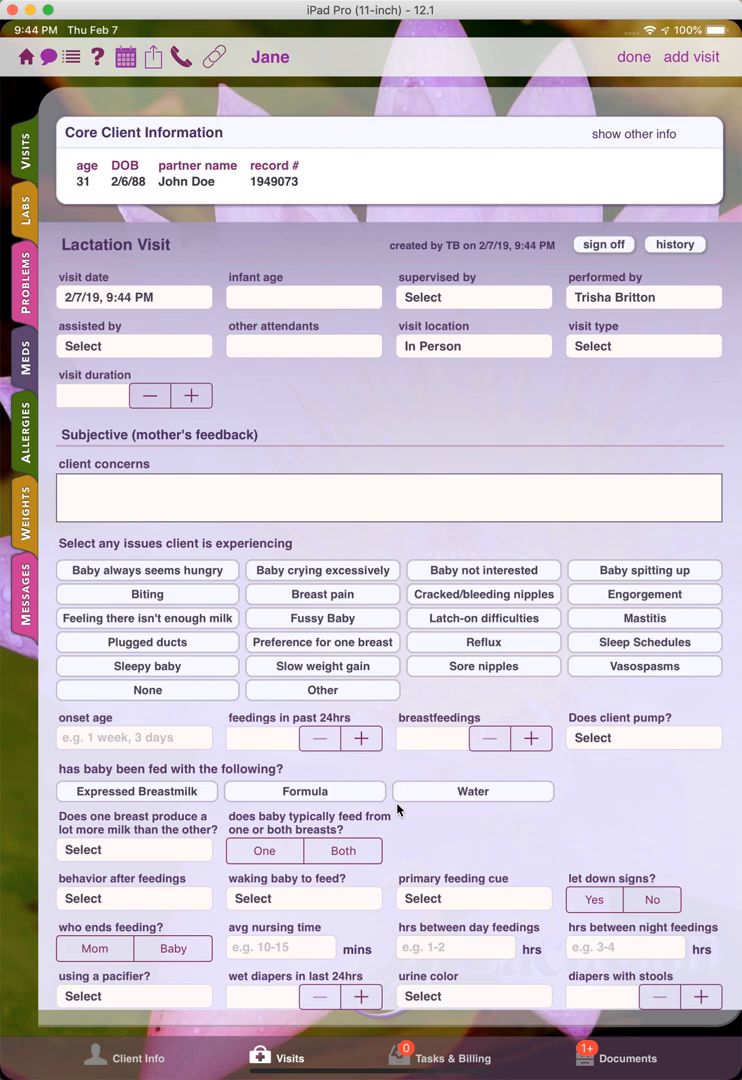
pyautogui.scroll(-3)
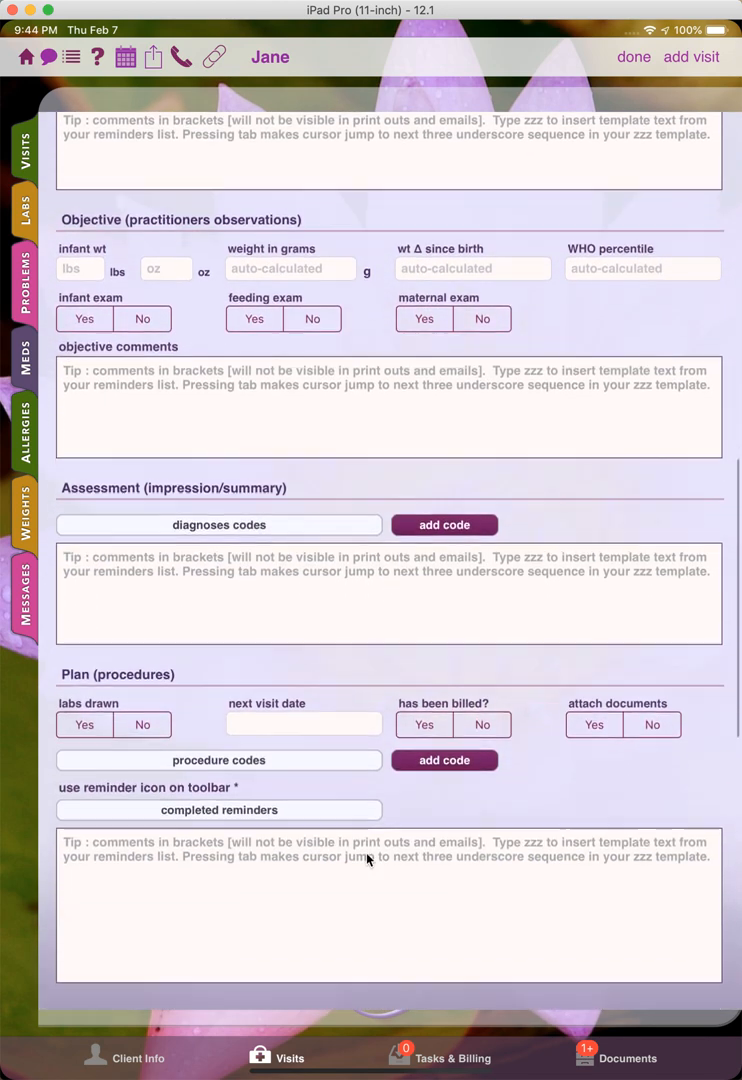
pyautogui.scroll(-3)
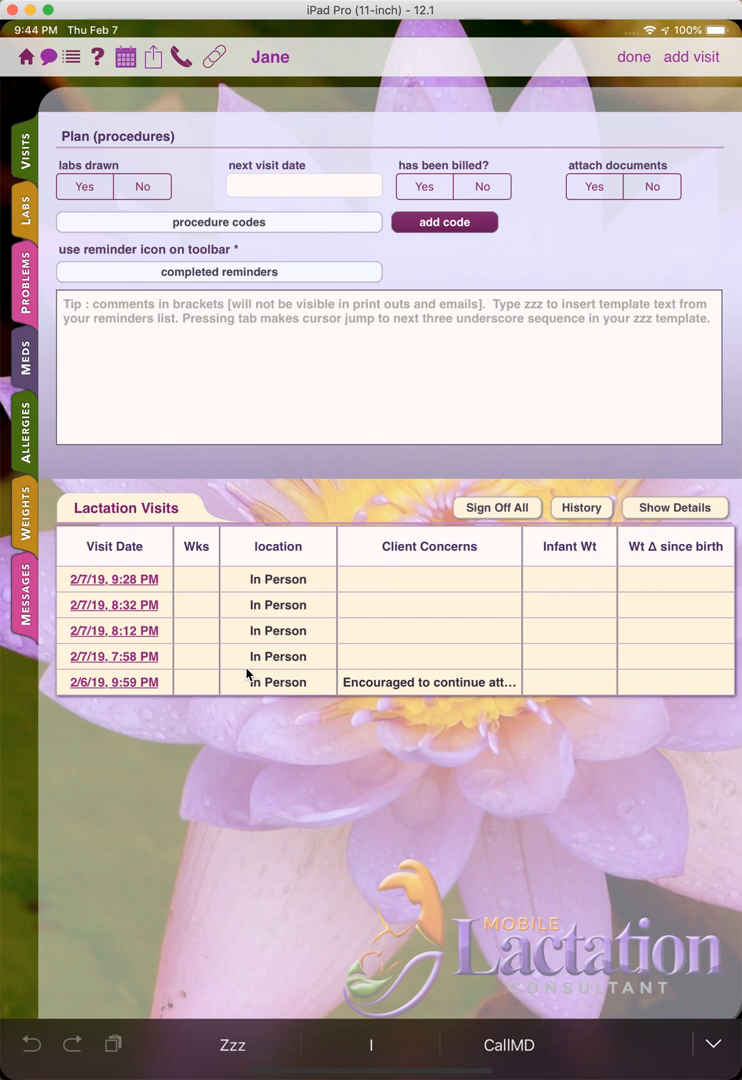
pyautogui.moveTo(218, 566)
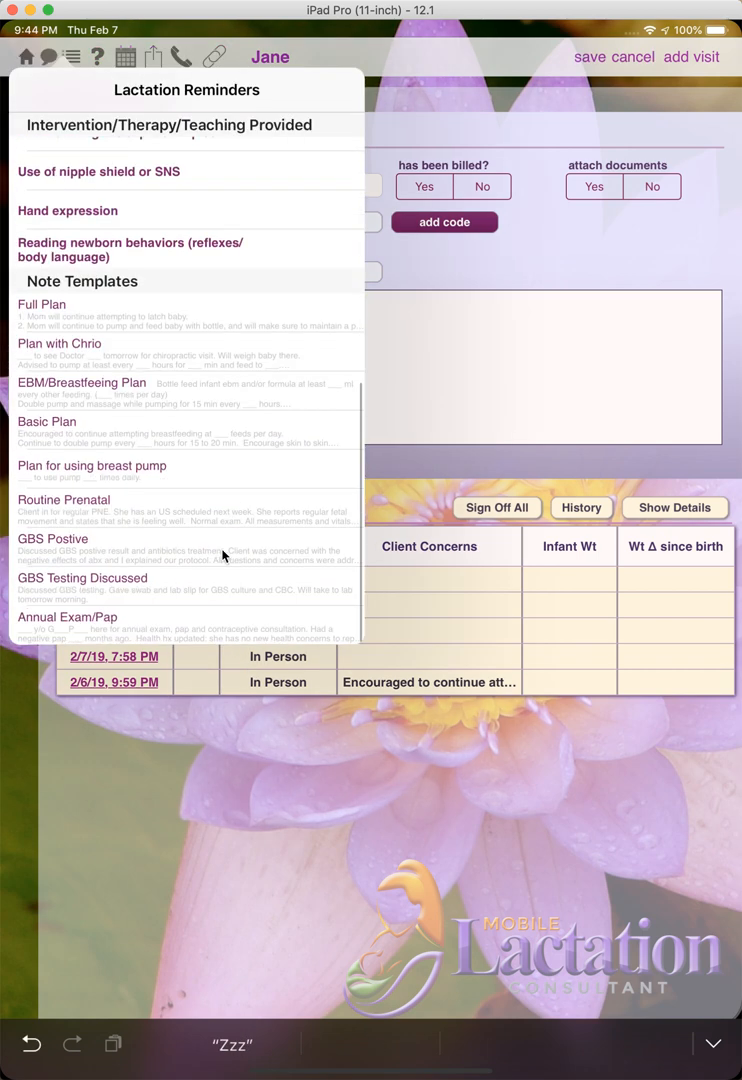
pyautogui.moveTo(164, 304)
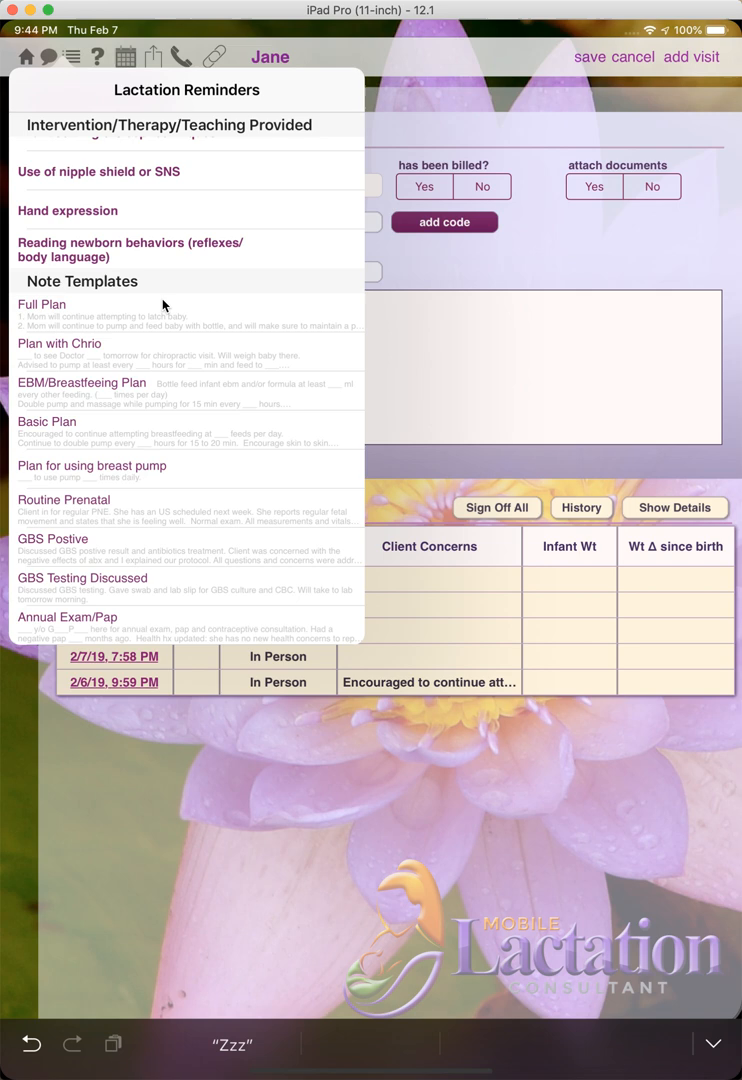
pyautogui.moveTo(198, 400)
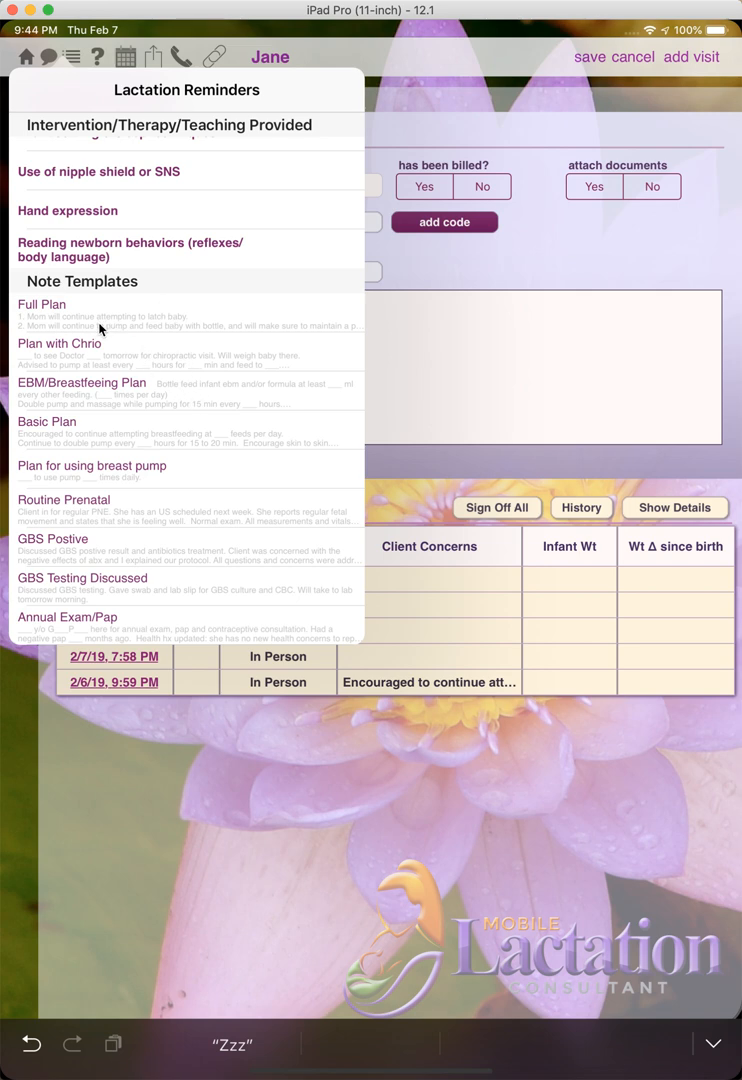
pyautogui.moveTo(70, 392)
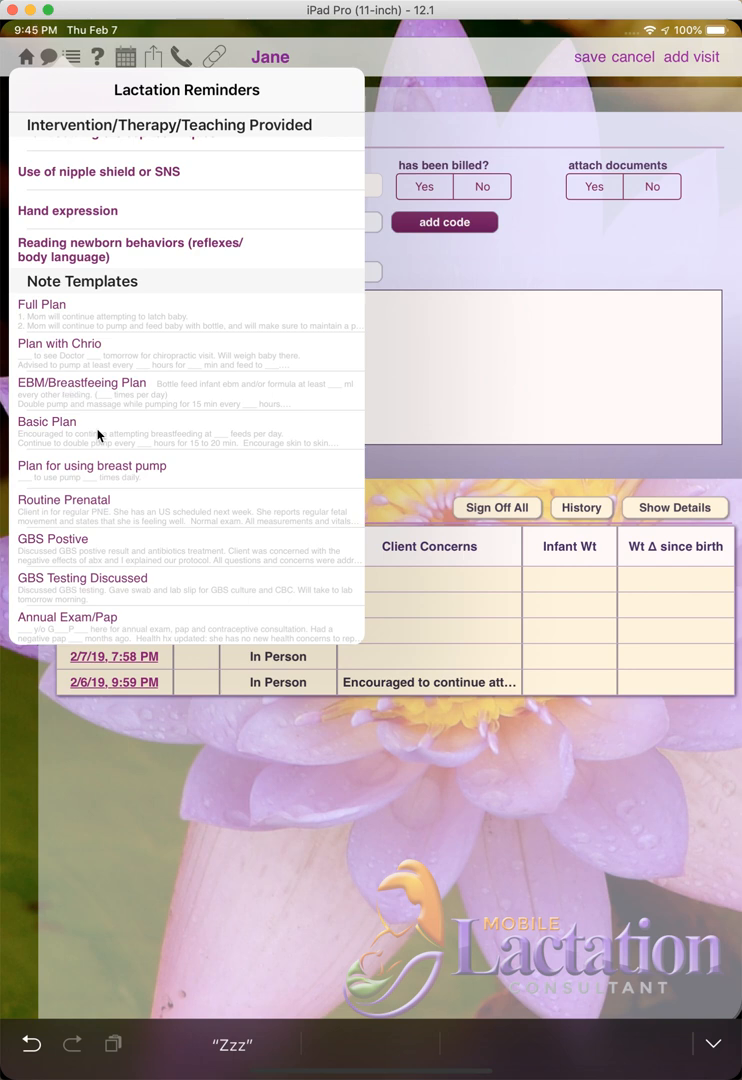
# Insert the Basic Plan note template into the visit's plan notes via zzz.
pyautogui.click(46, 420)
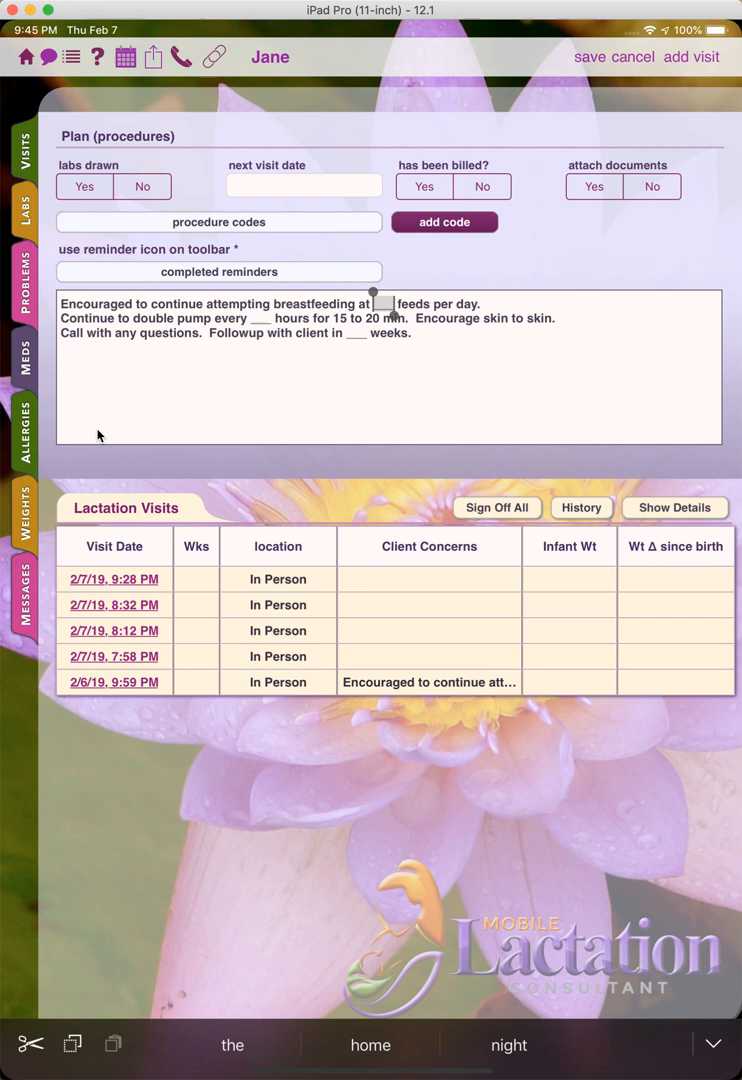
# Fill the blanks with 3 feeds per day, every 2 hours, follow up in 2 weeks, then start a new line.
pyautogui.write('3')
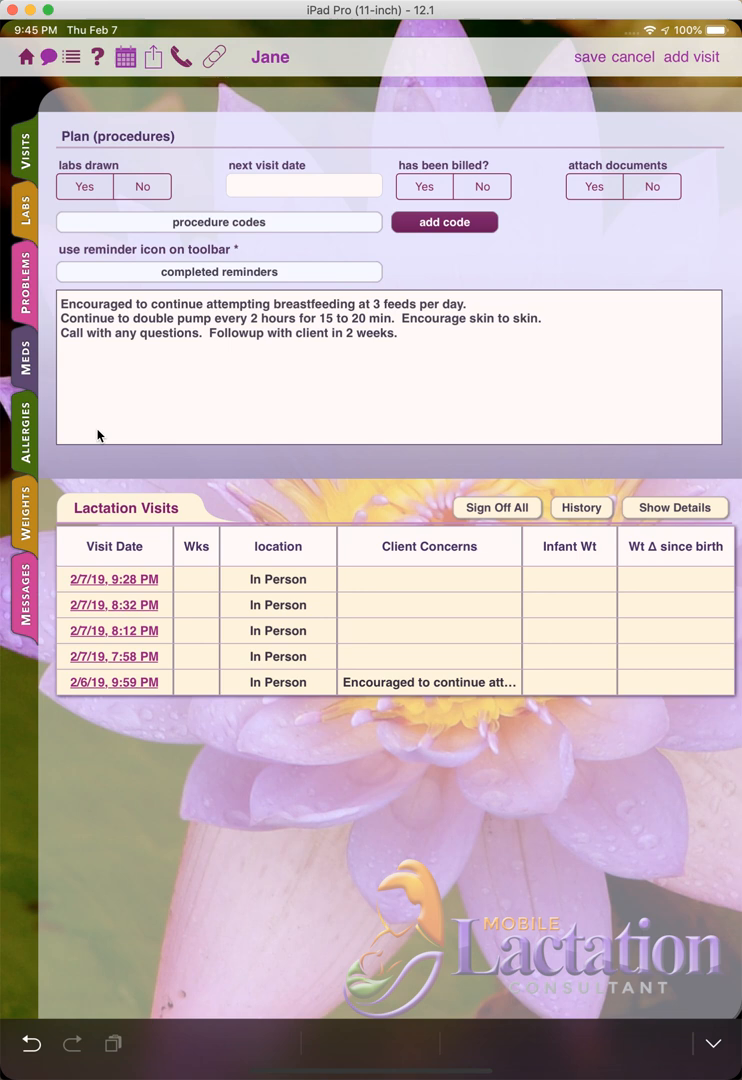
pyautogui.click(396, 332)
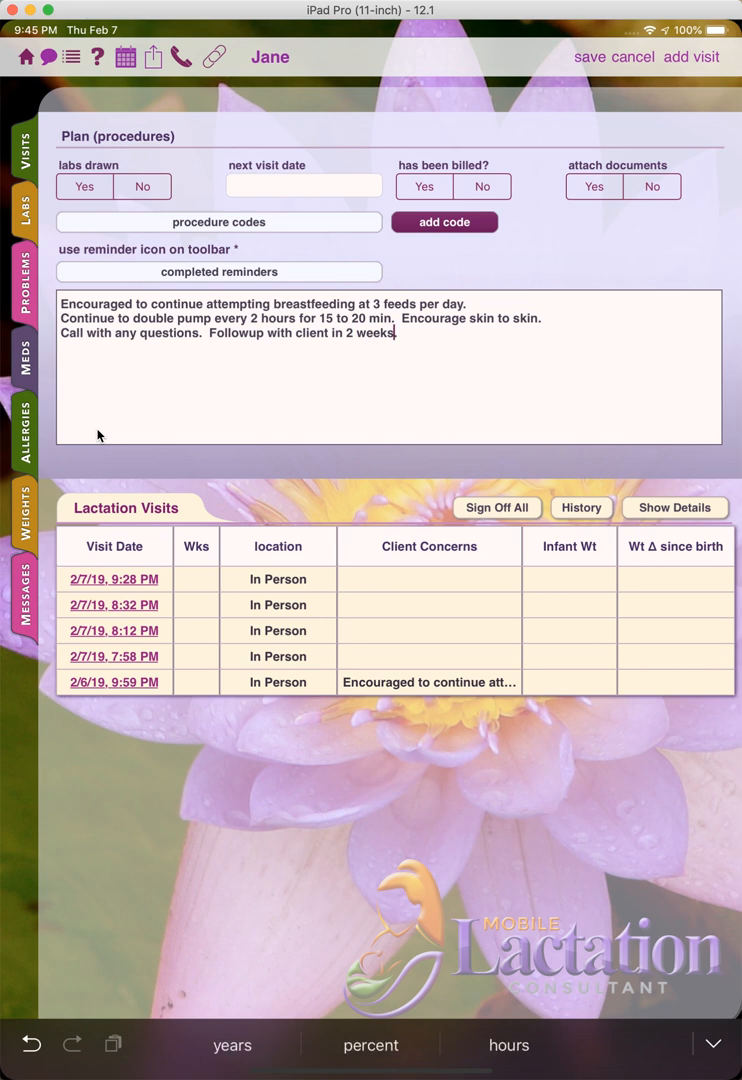
pyautogui.write('z')
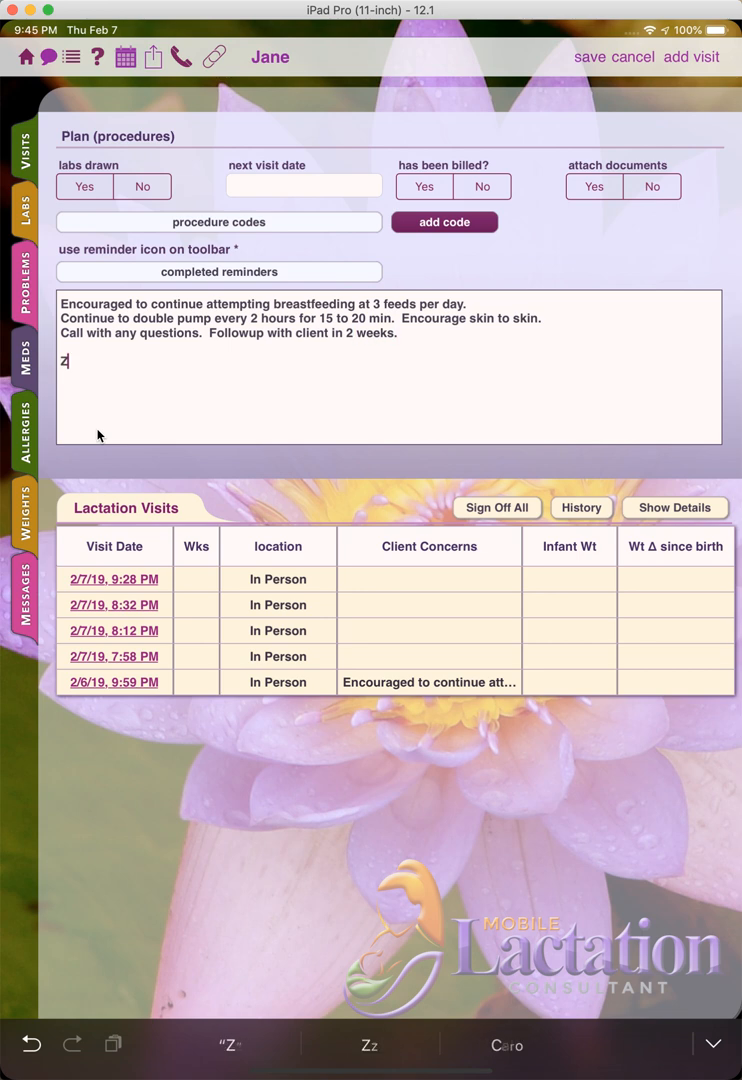
# Insert the EBM/Breastfeeding Plan template and fill it: 12, 2, supplement to 10 min total, follow up in 4 days.
pyautogui.click(218, 272)
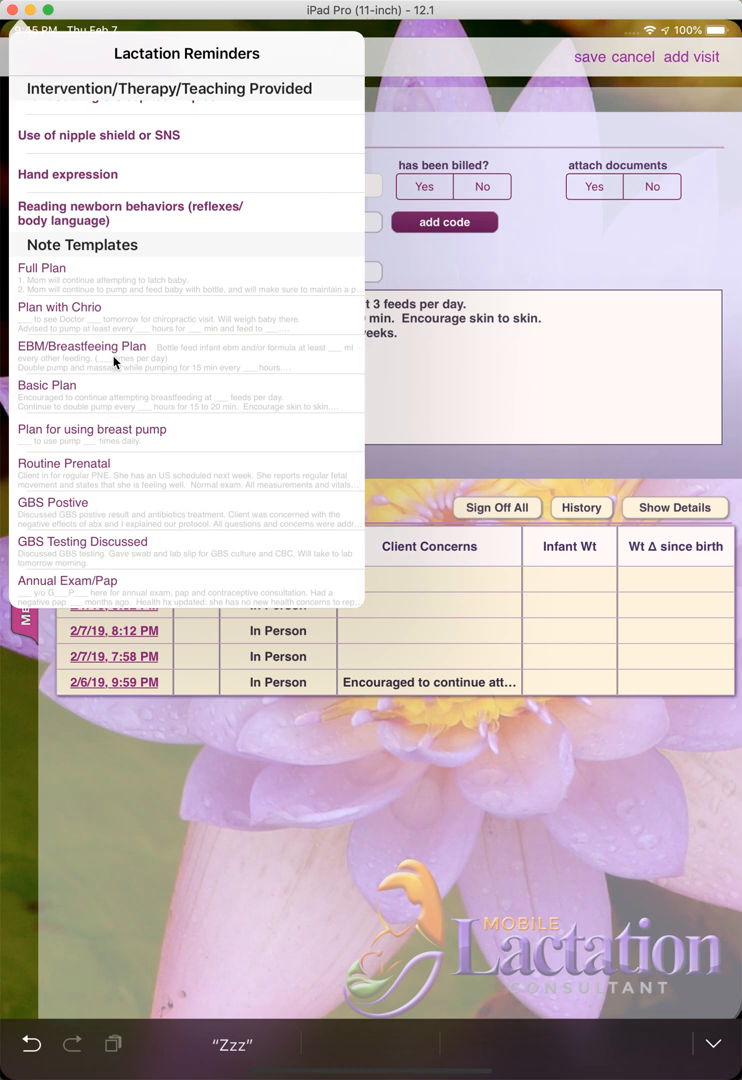
pyautogui.click(80, 346)
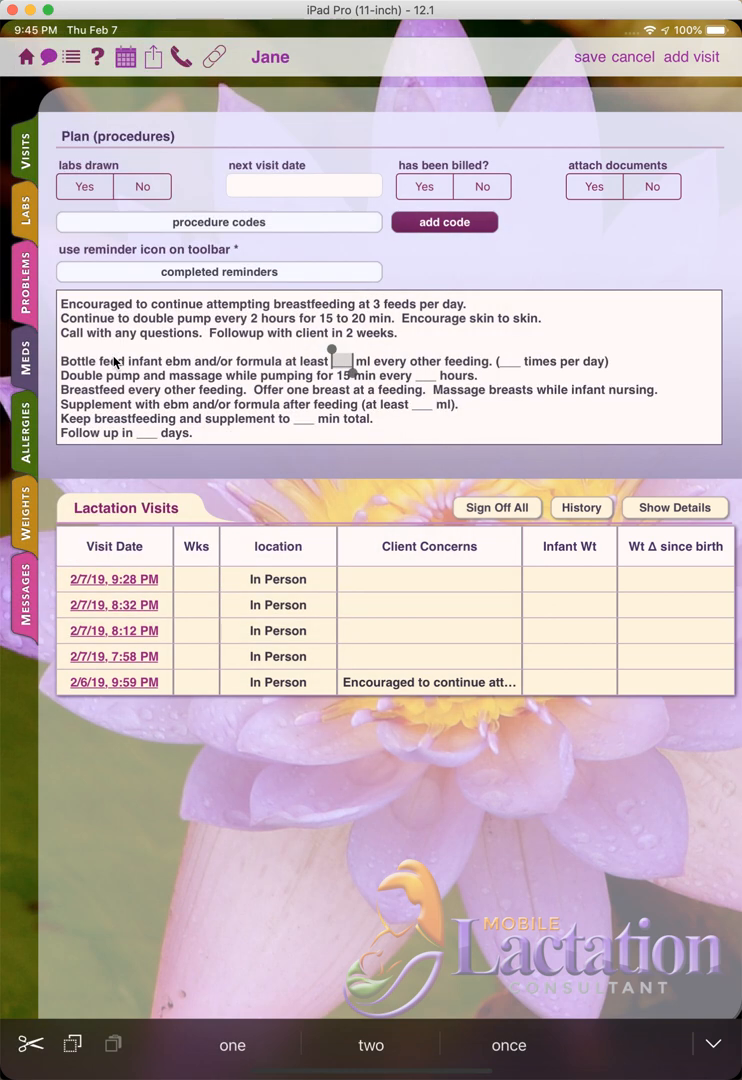
pyautogui.moveTo(308, 384)
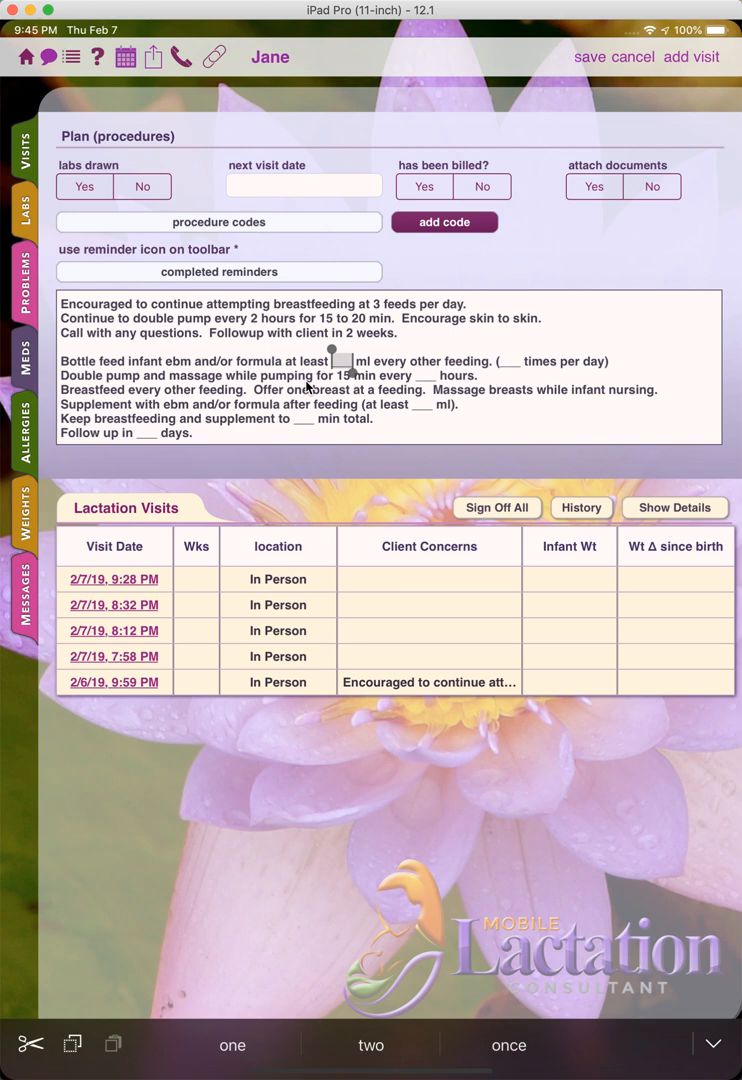
pyautogui.write('12')
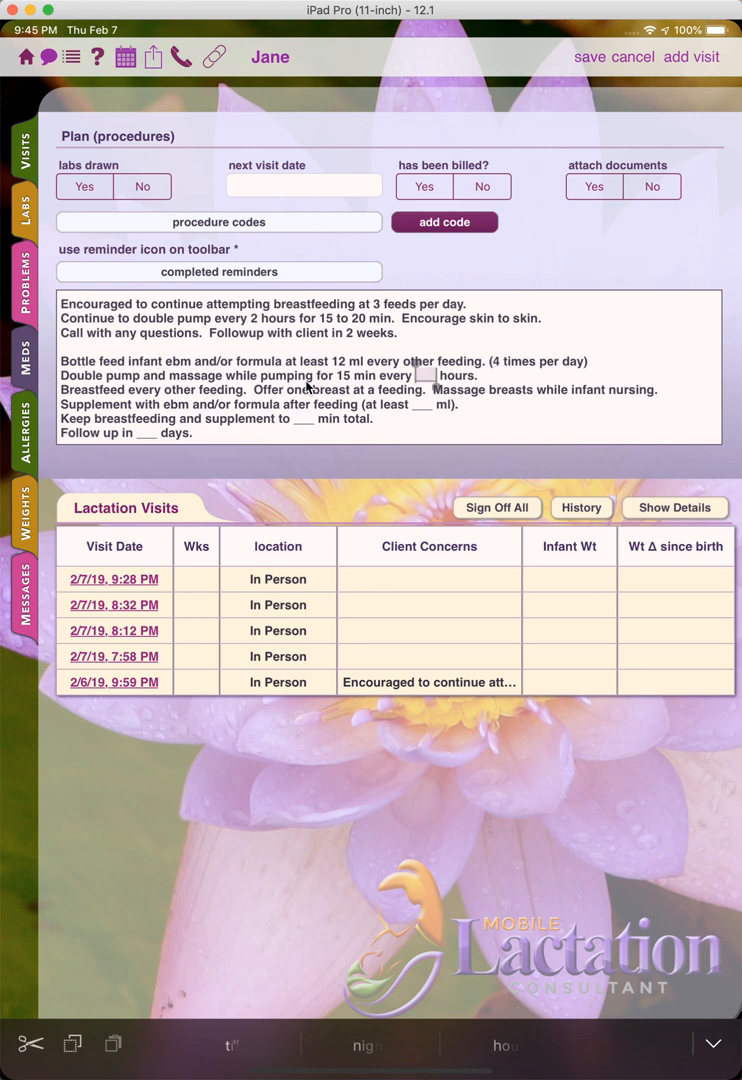
pyautogui.write('2')
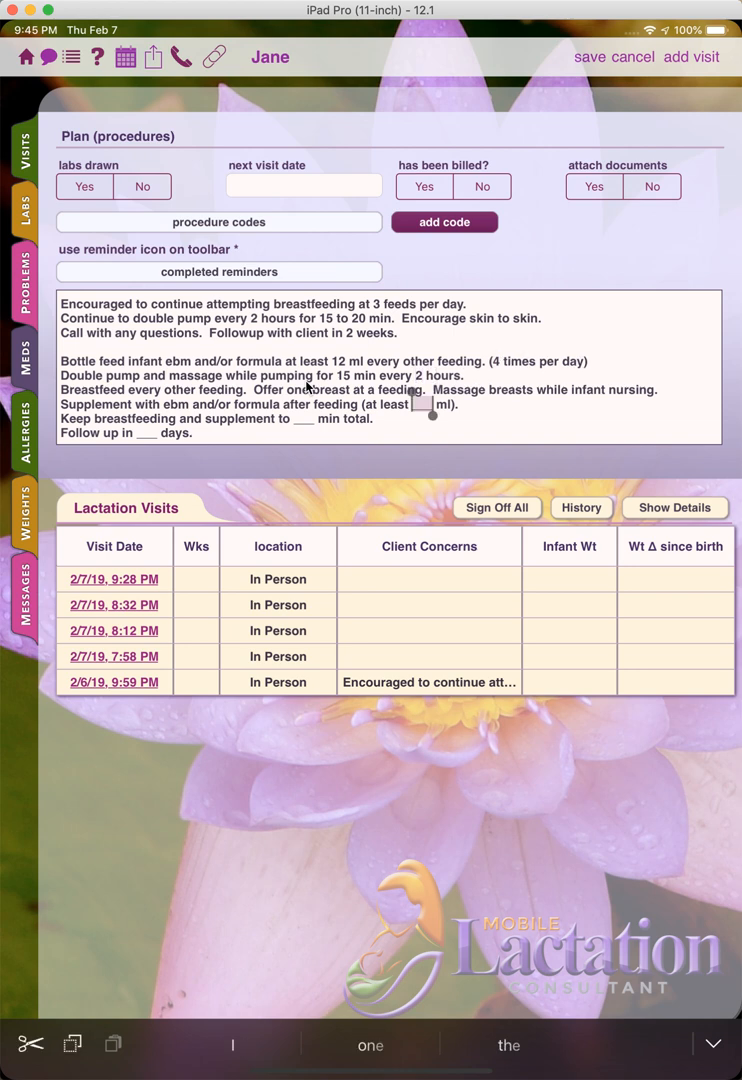
pyautogui.write('20')
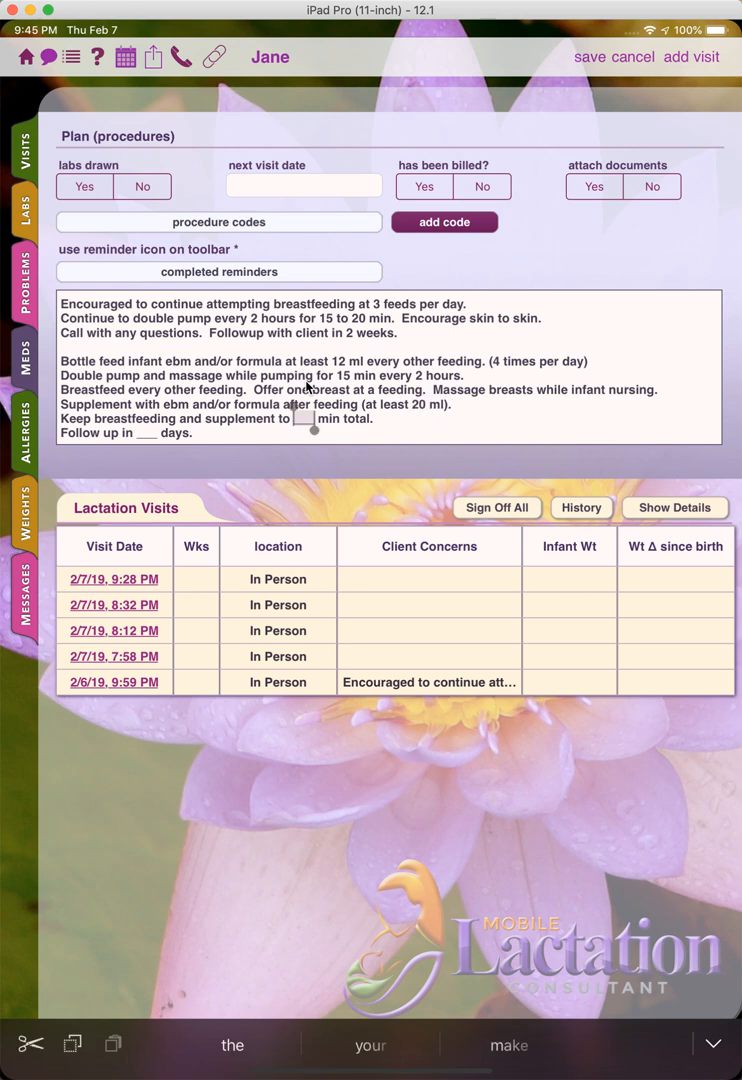
pyautogui.write('10')
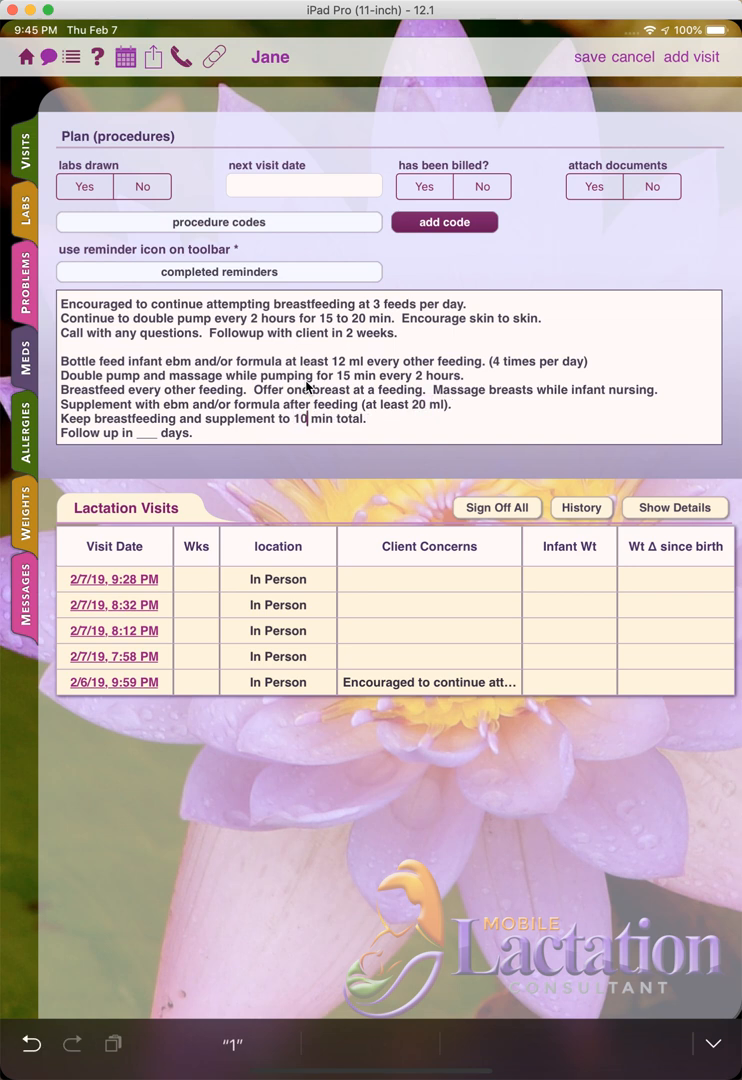
pyautogui.write('4')
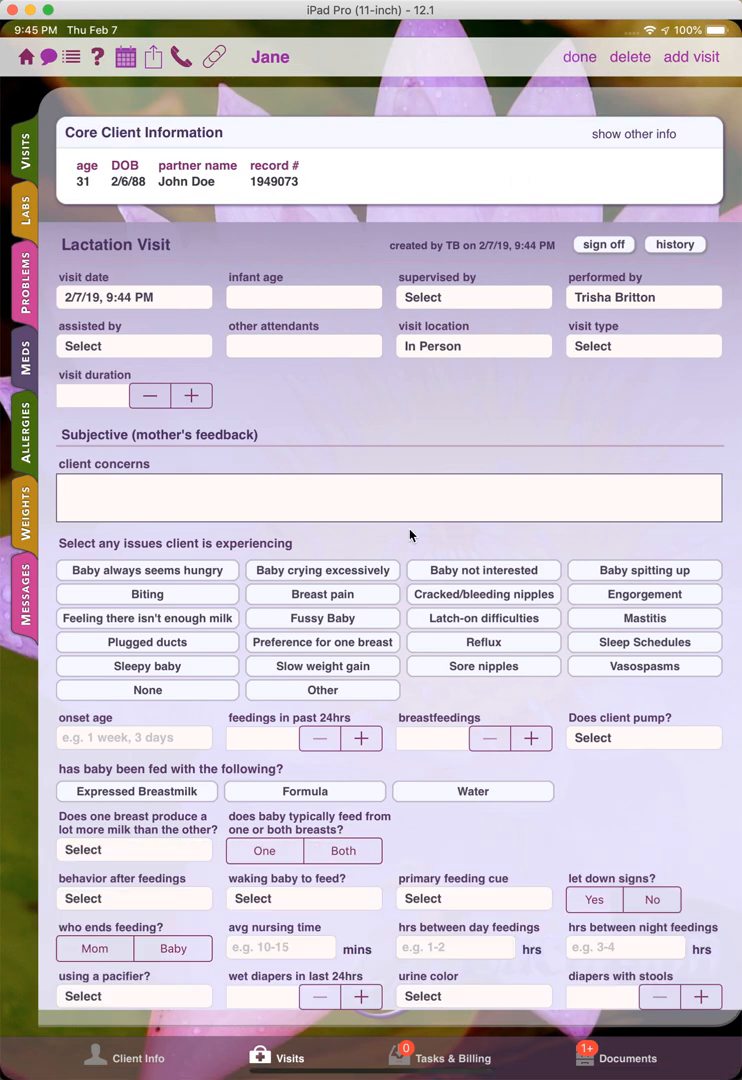
# Scroll through the saved visit showing supplement to 10 min total and follow up in 4 days.
pyautogui.scroll(-3)
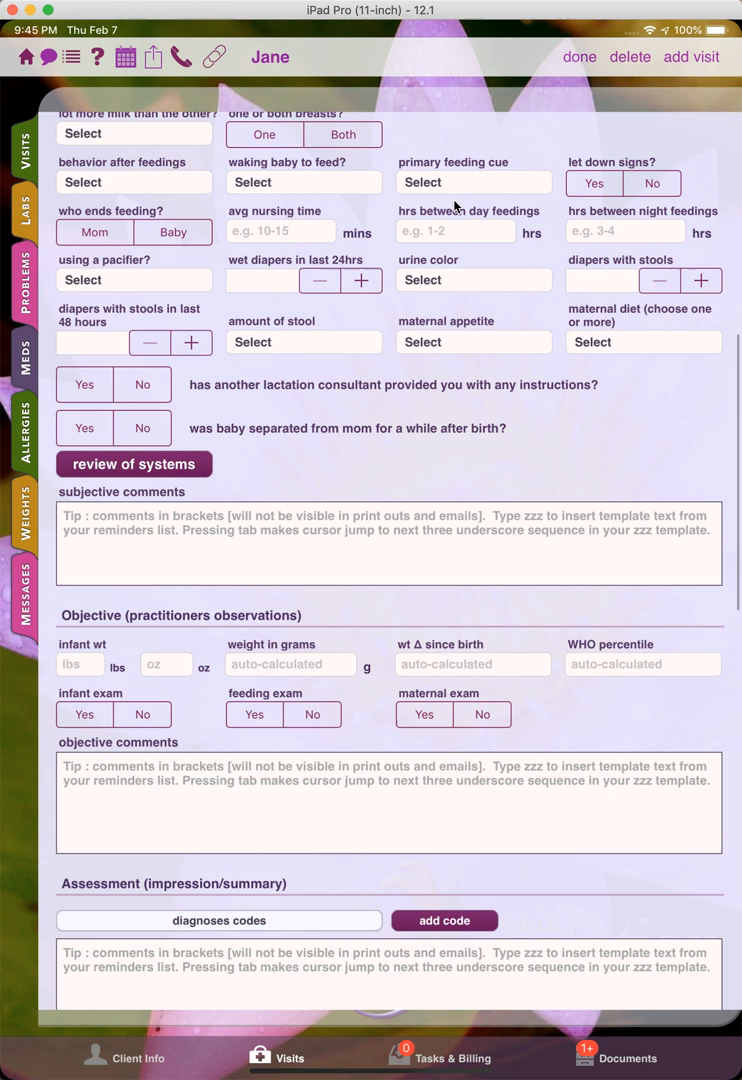
pyautogui.scroll(-3)
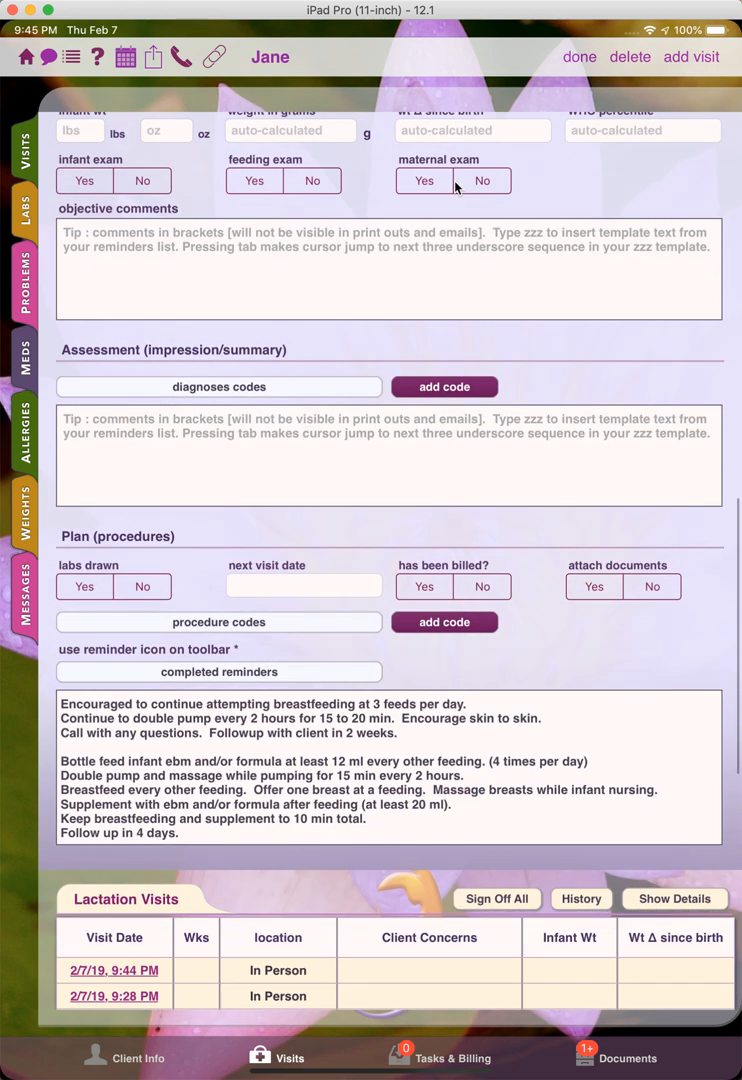
pyautogui.moveTo(462, 556)
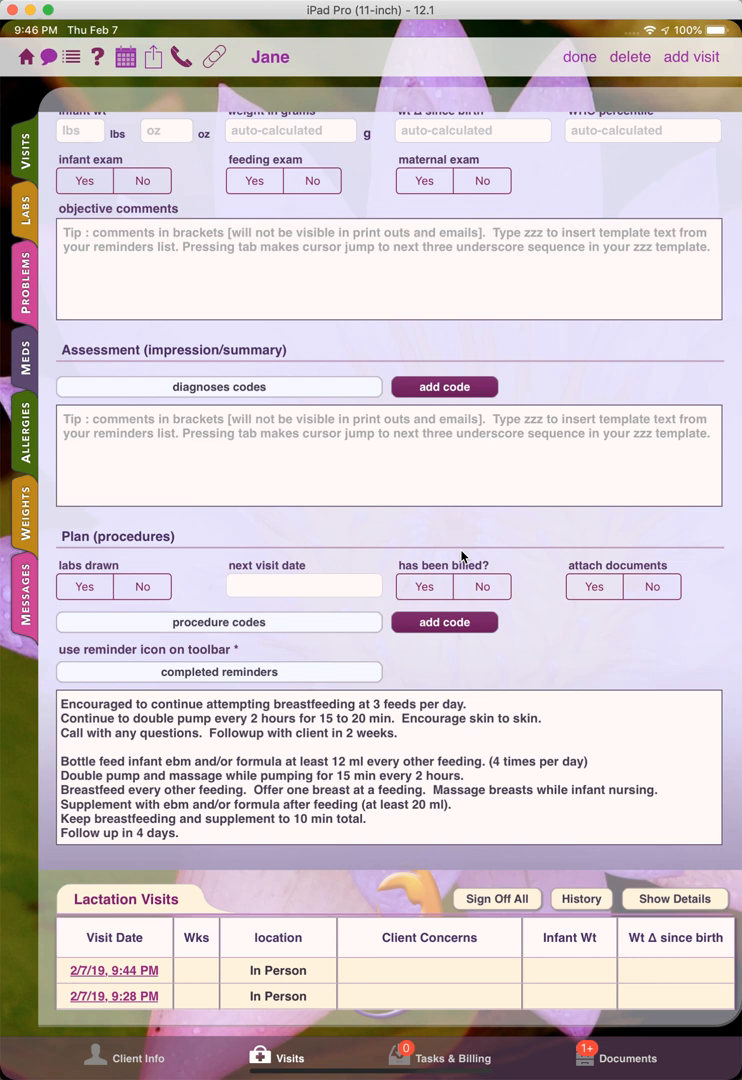
pyautogui.moveTo(286, 512)
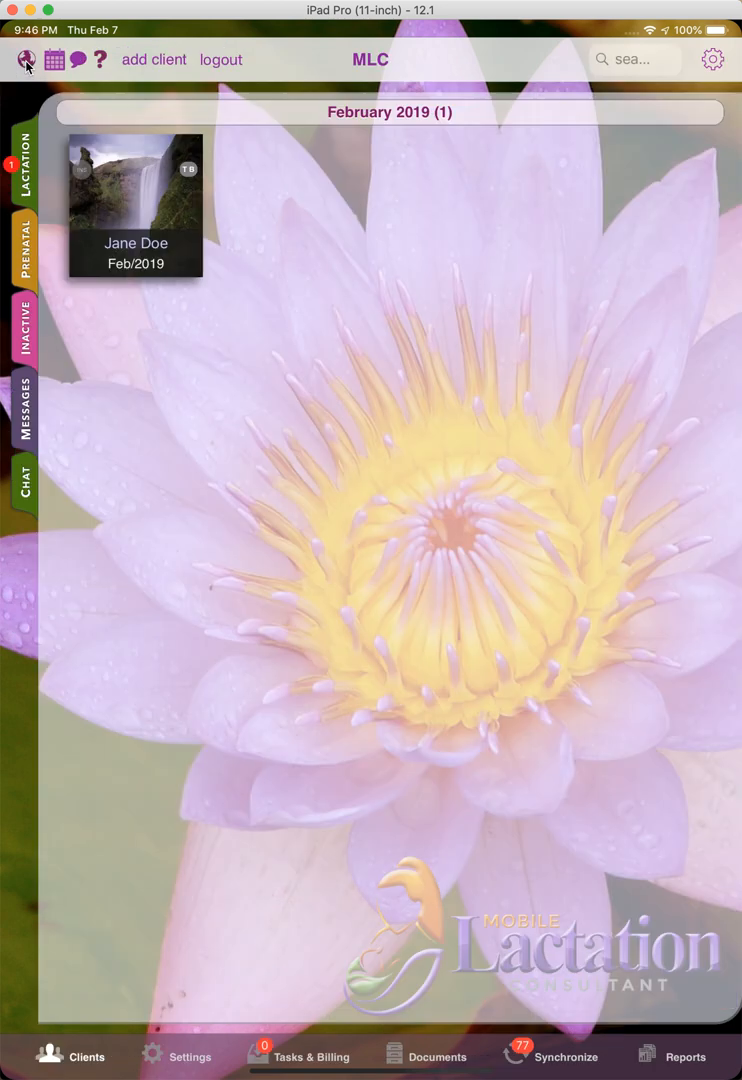
pyautogui.moveTo(180, 1054)
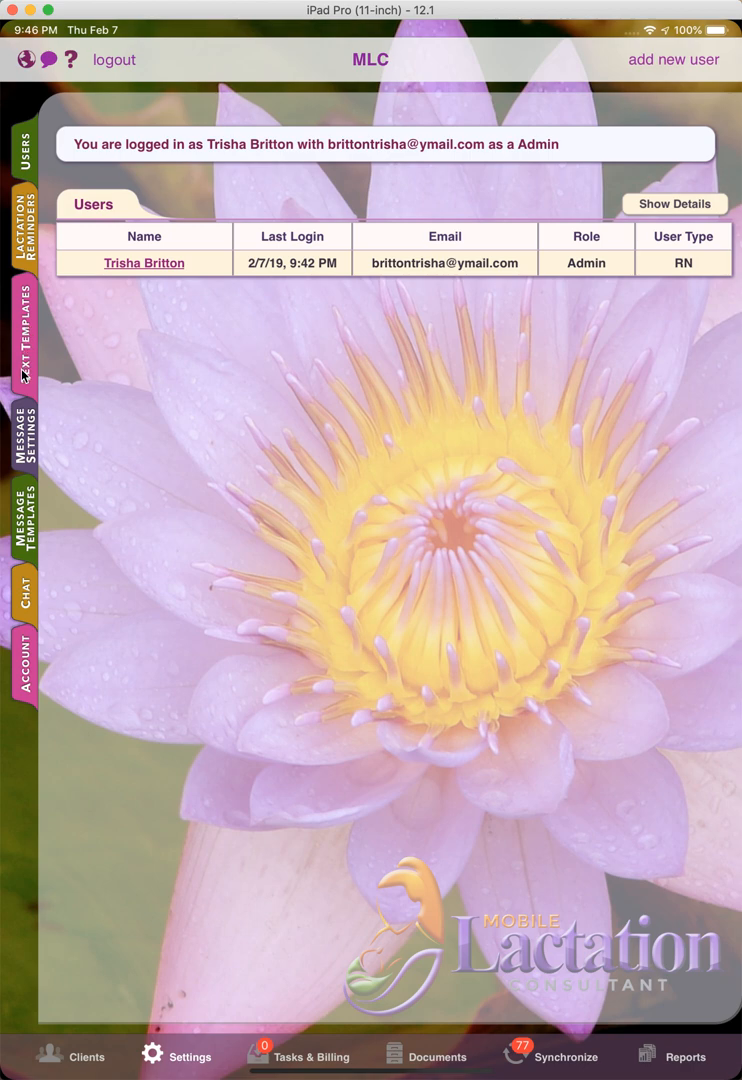
# Show the Text Templates list and switch it into edit mode.
pyautogui.click(24, 336)
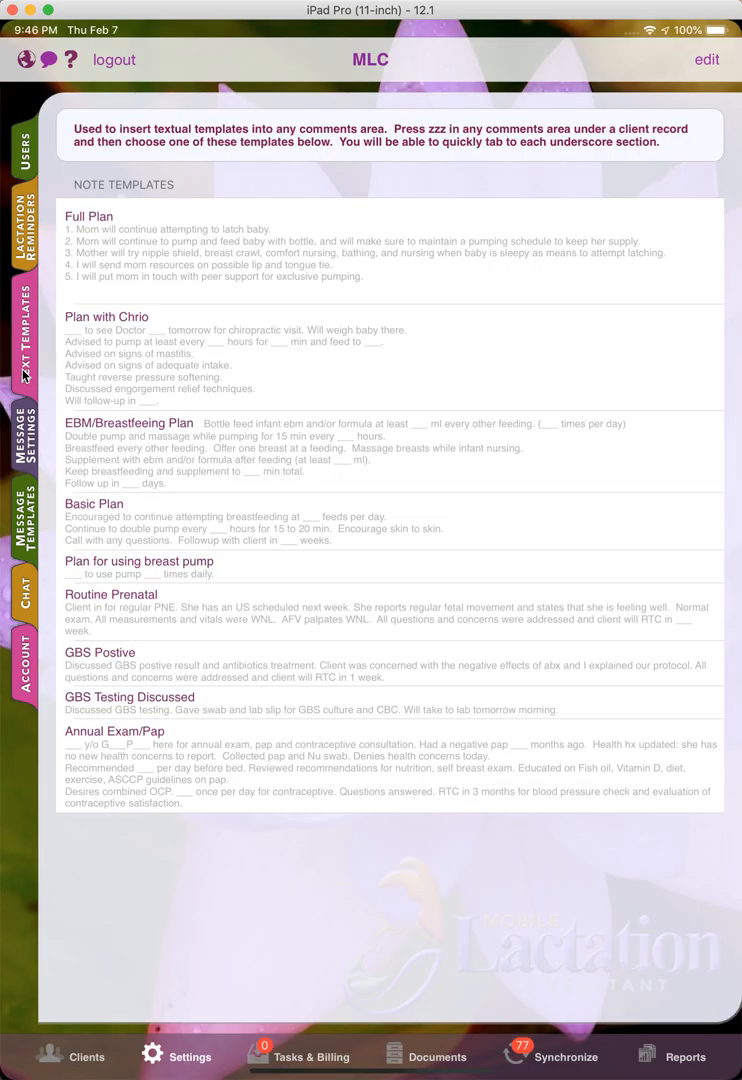
pyautogui.moveTo(300, 844)
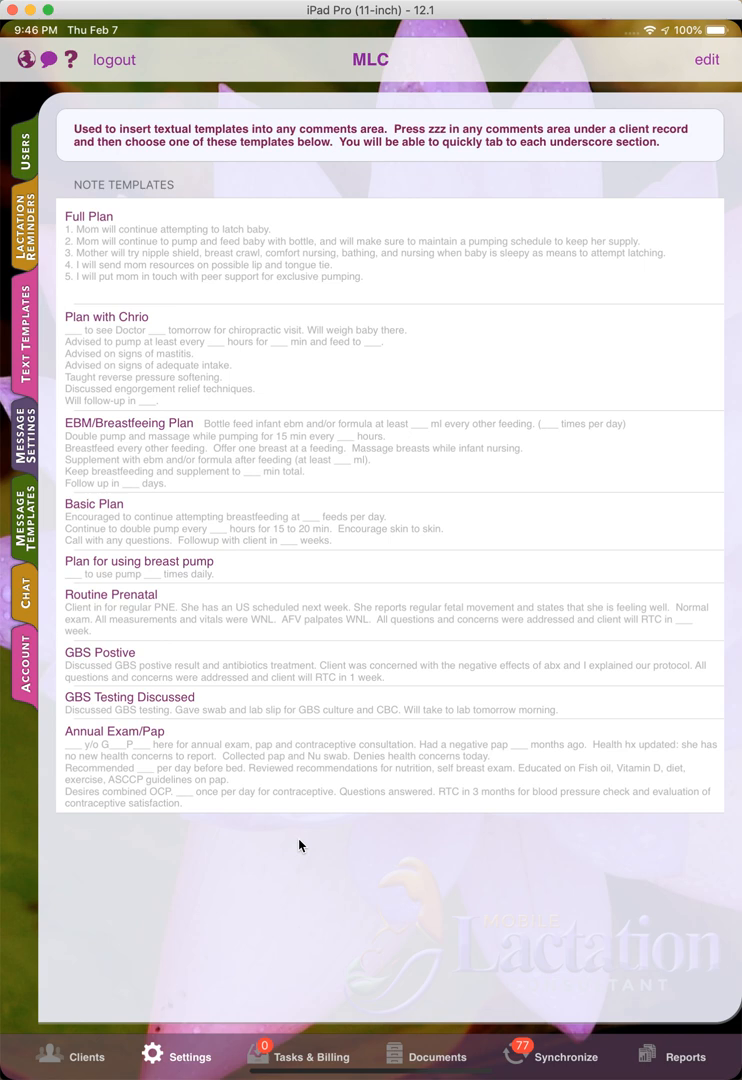
pyautogui.moveTo(168, 248)
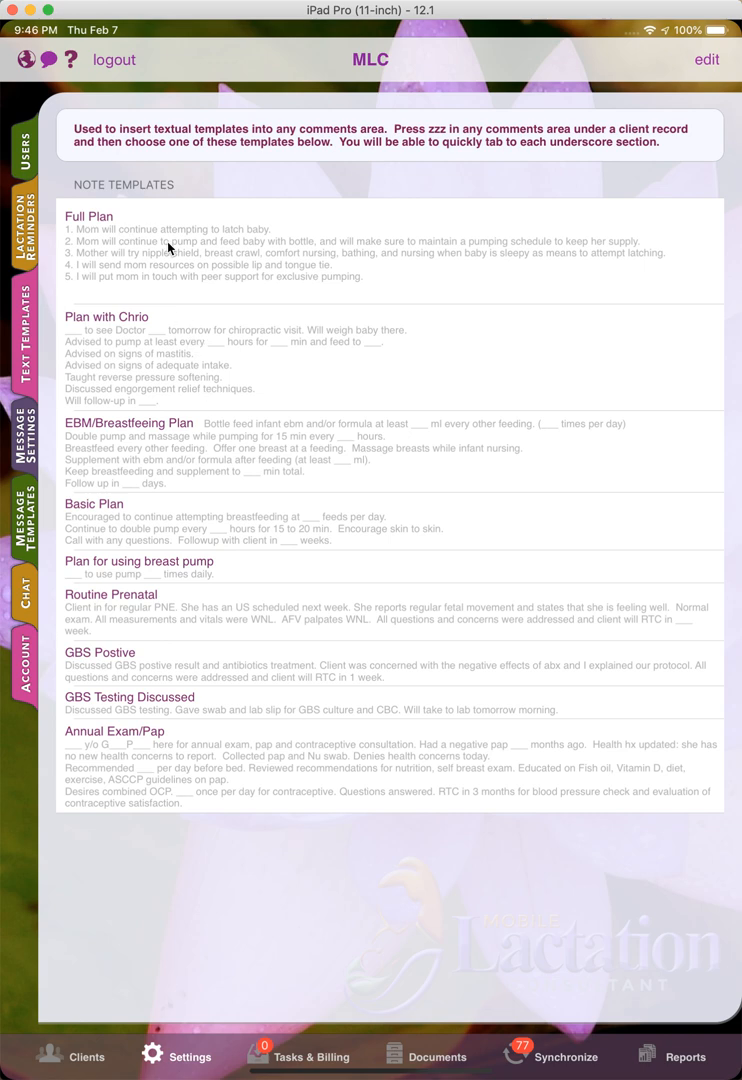
pyautogui.moveTo(340, 676)
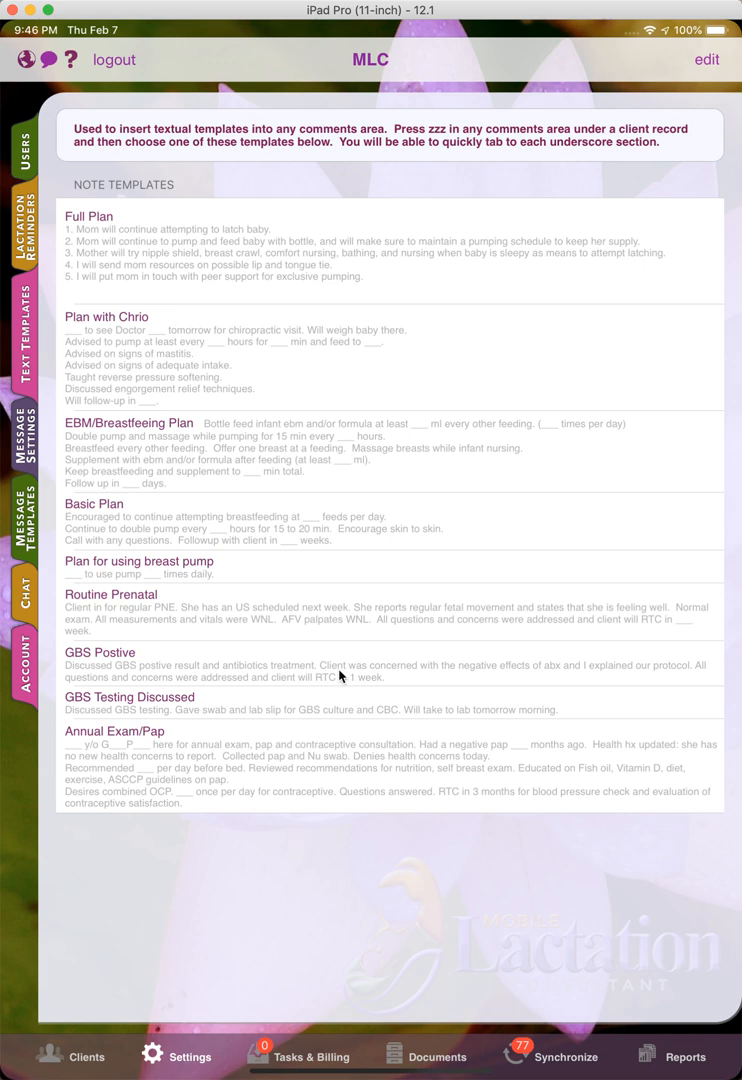
pyautogui.moveTo(572, 218)
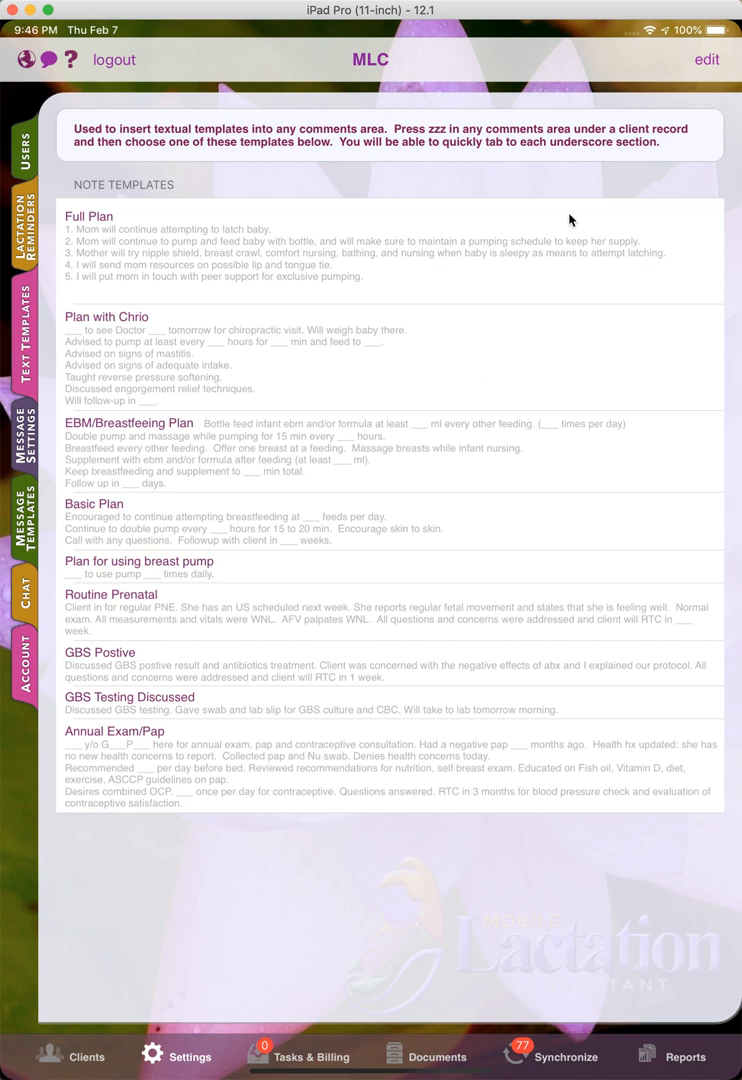
pyautogui.click(706, 60)
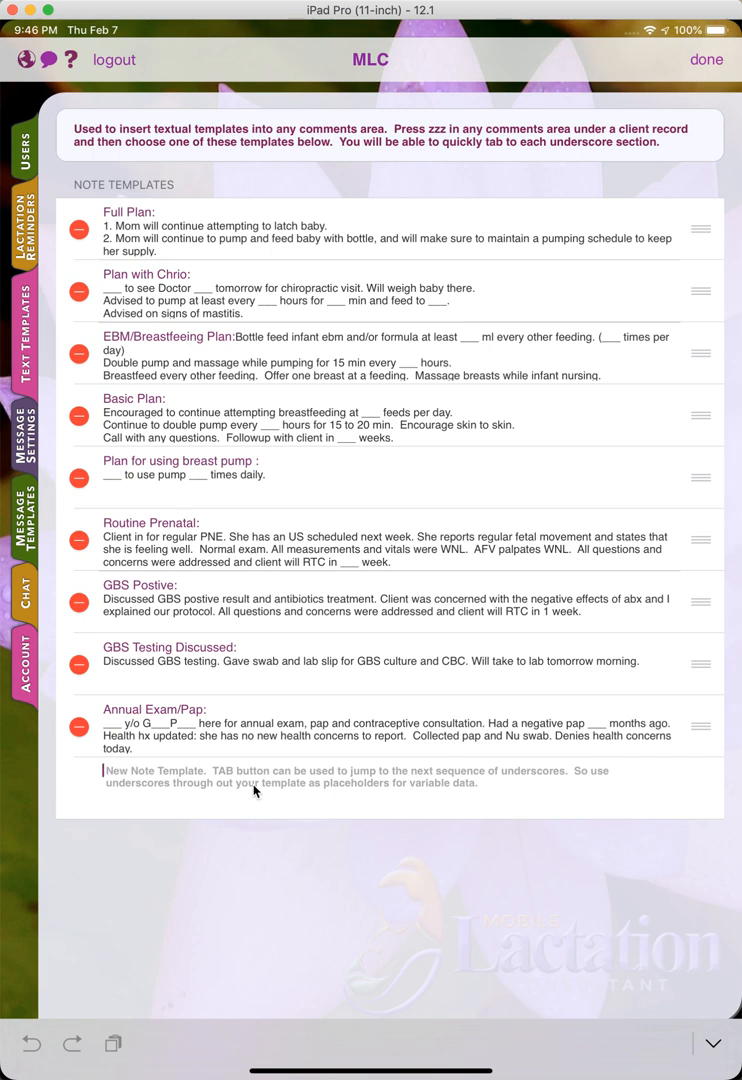
# Enter the new 'Review Lab Results' template: 'Reviewed results with ___. Follow up in ___ wks.'.
pyautogui.write('Review')
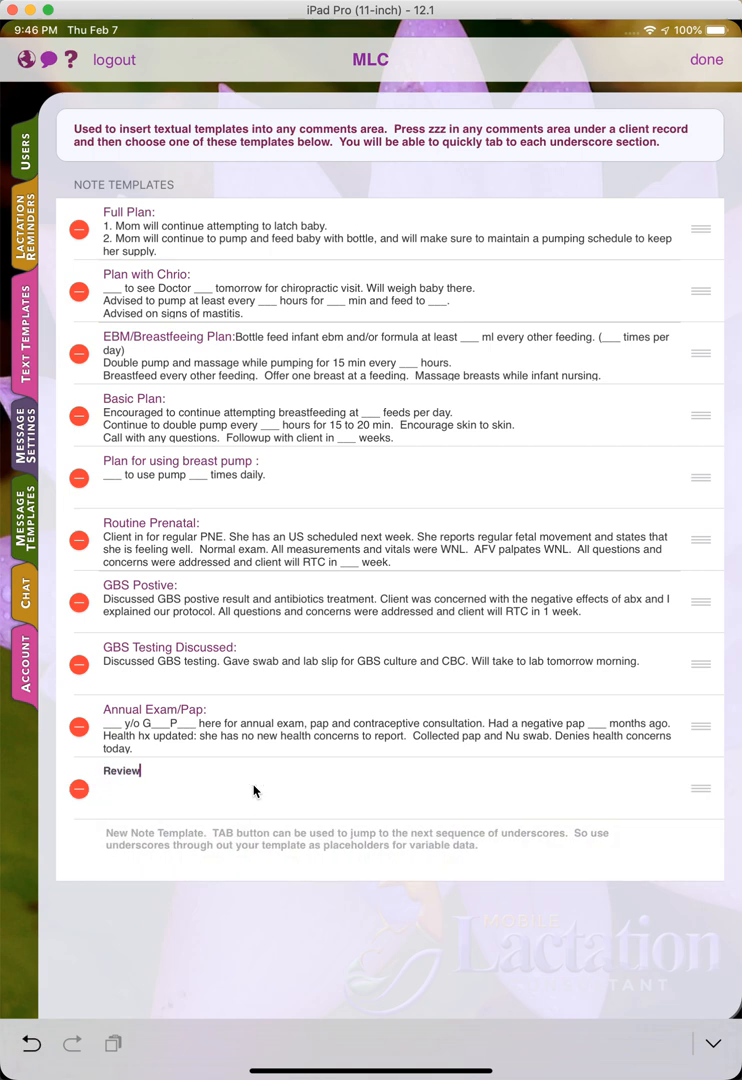
pyautogui.write('Lab Results:')
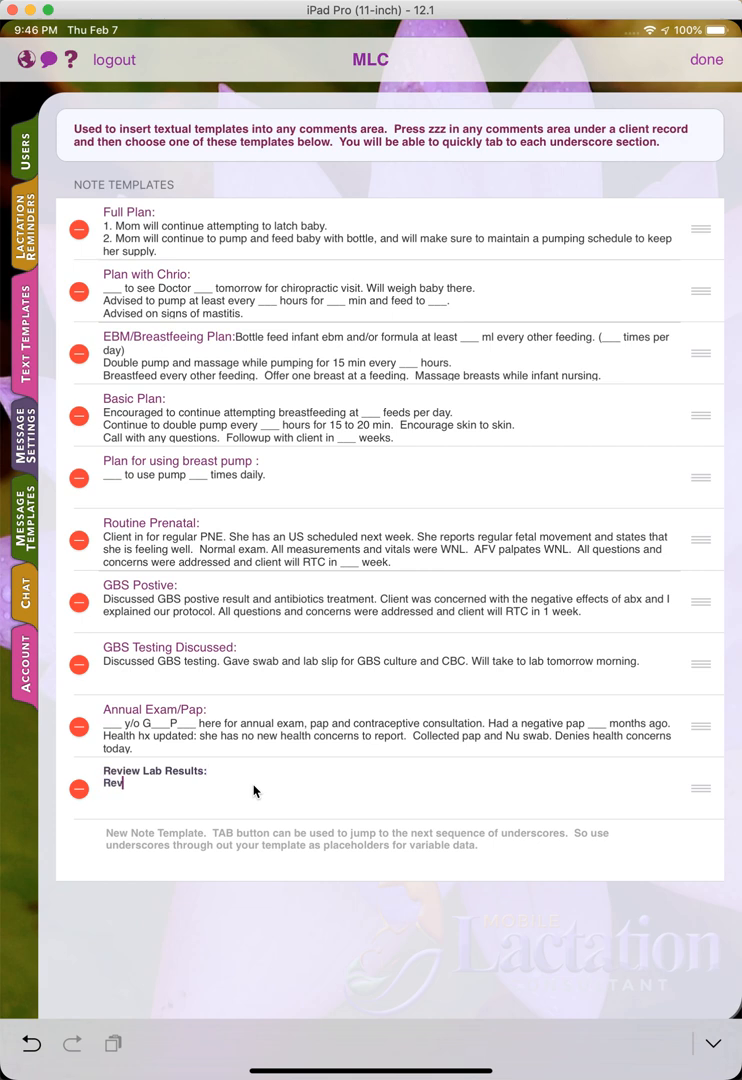
pyautogui.write('iewed')
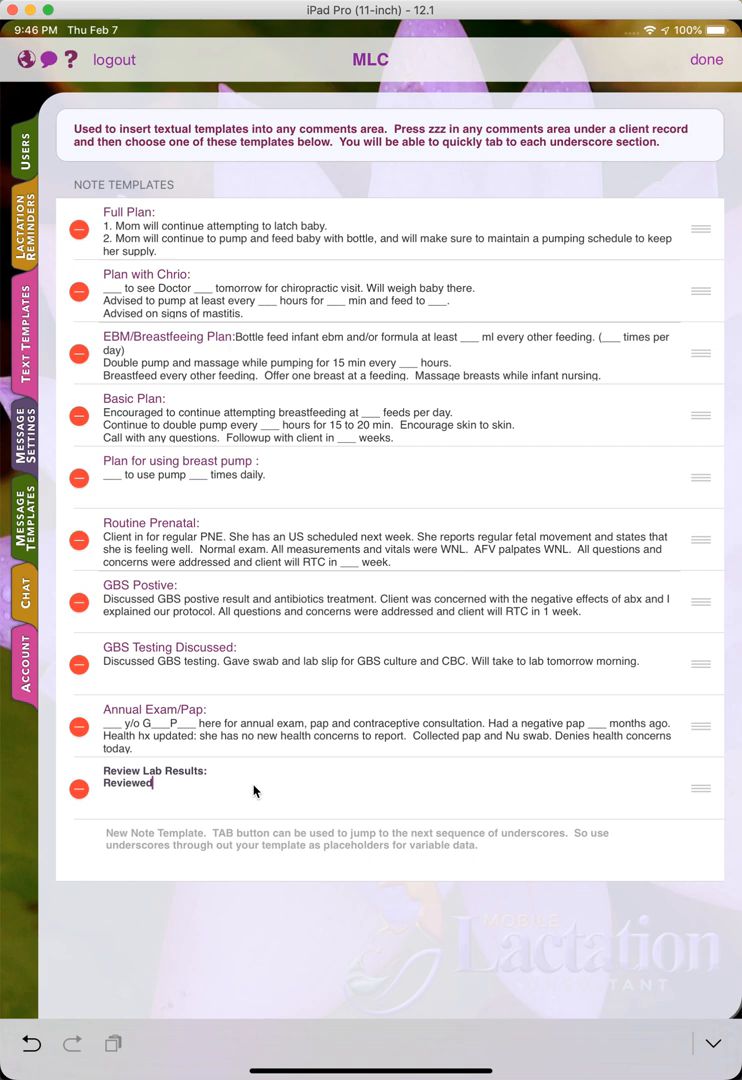
pyautogui.write('results with')
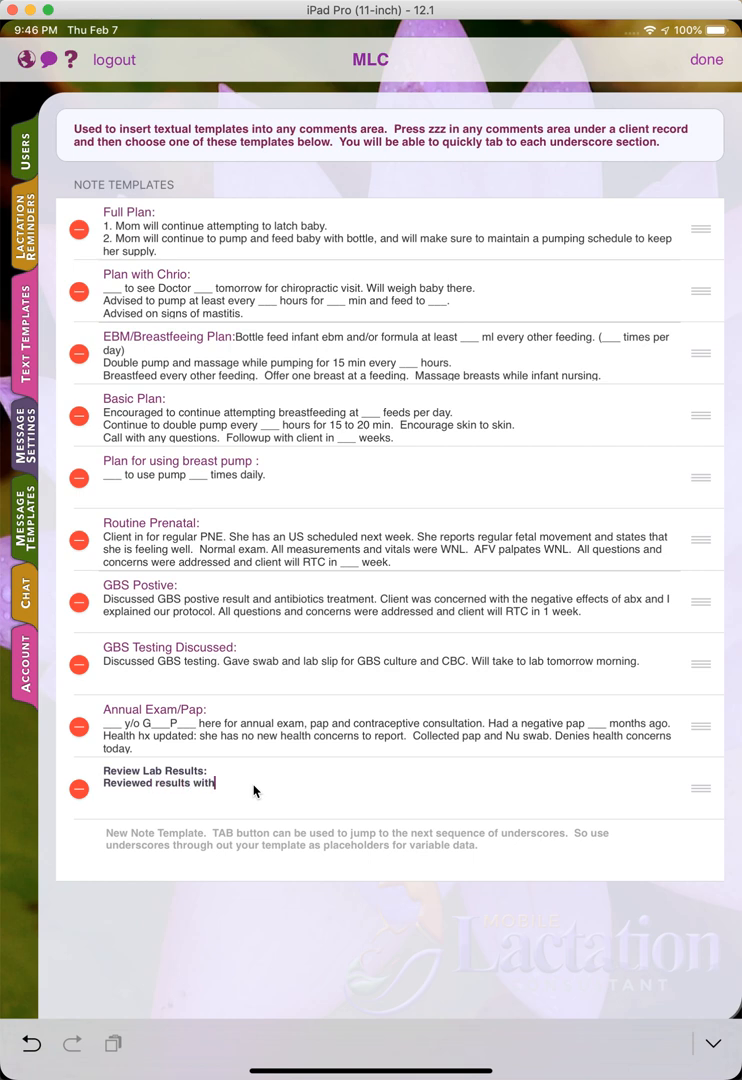
pyautogui.write('____')
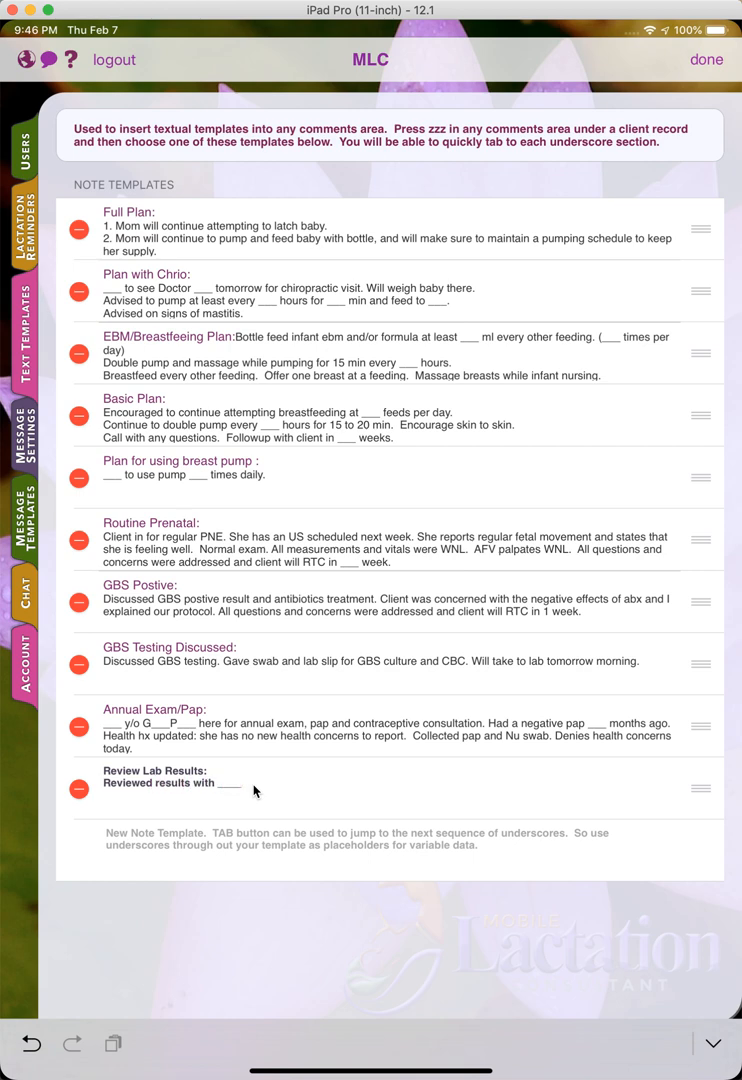
pyautogui.write('. Follow')
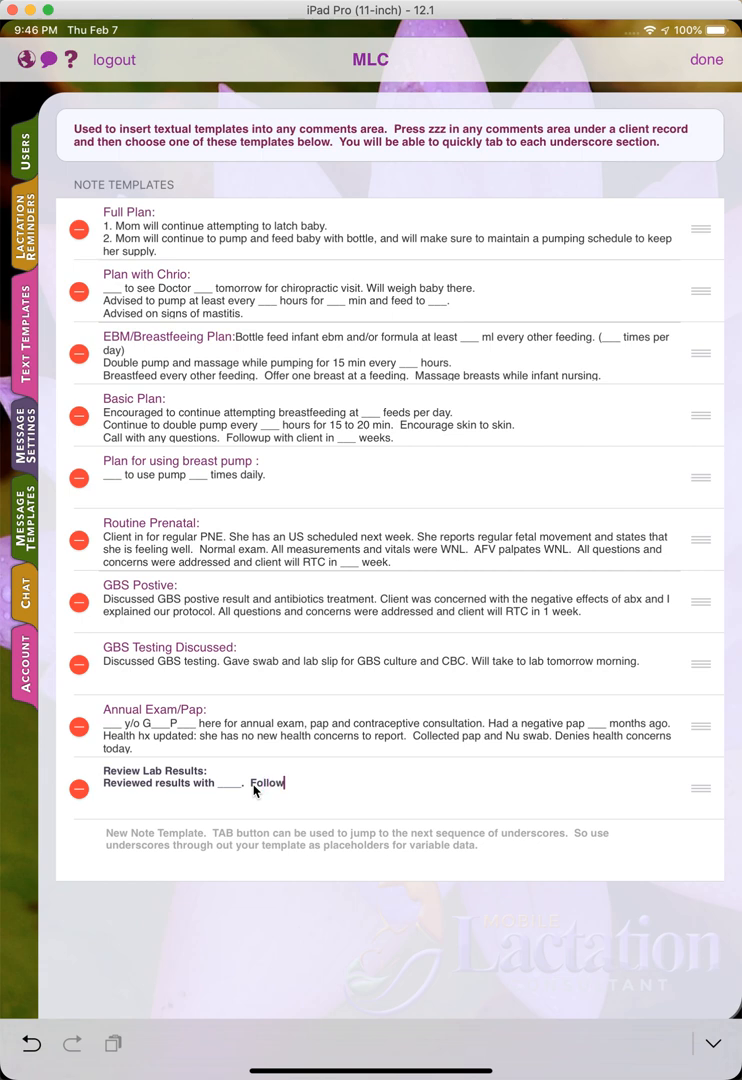
pyautogui.write('up in ___')
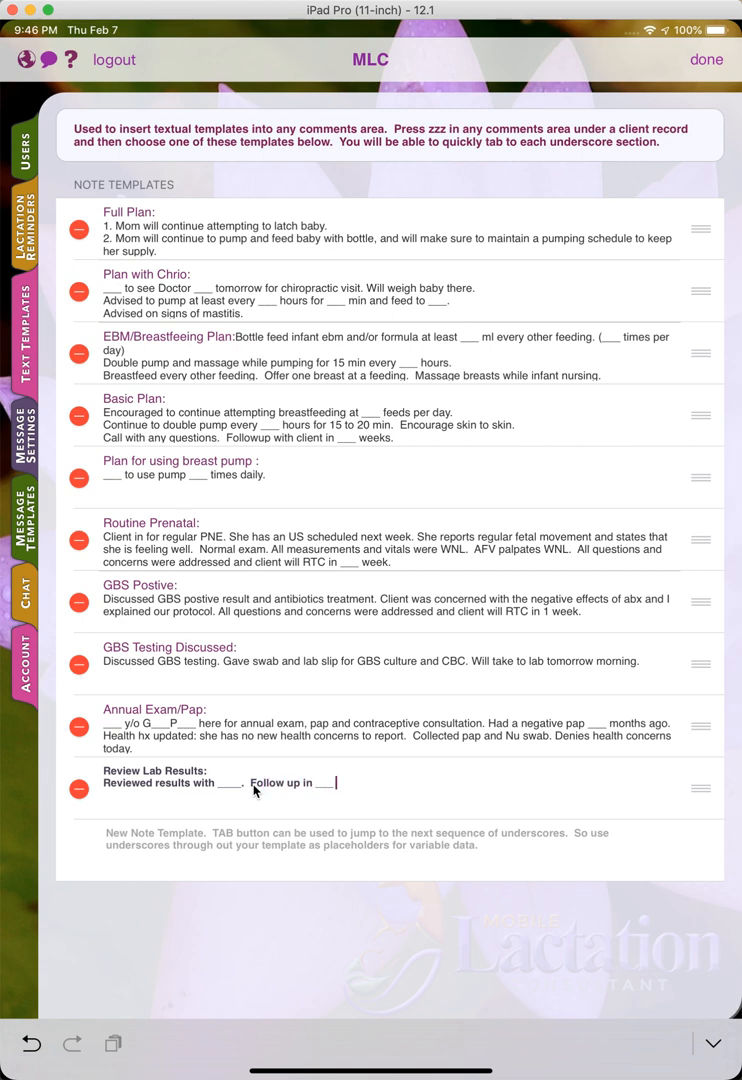
pyautogui.write('wks.')
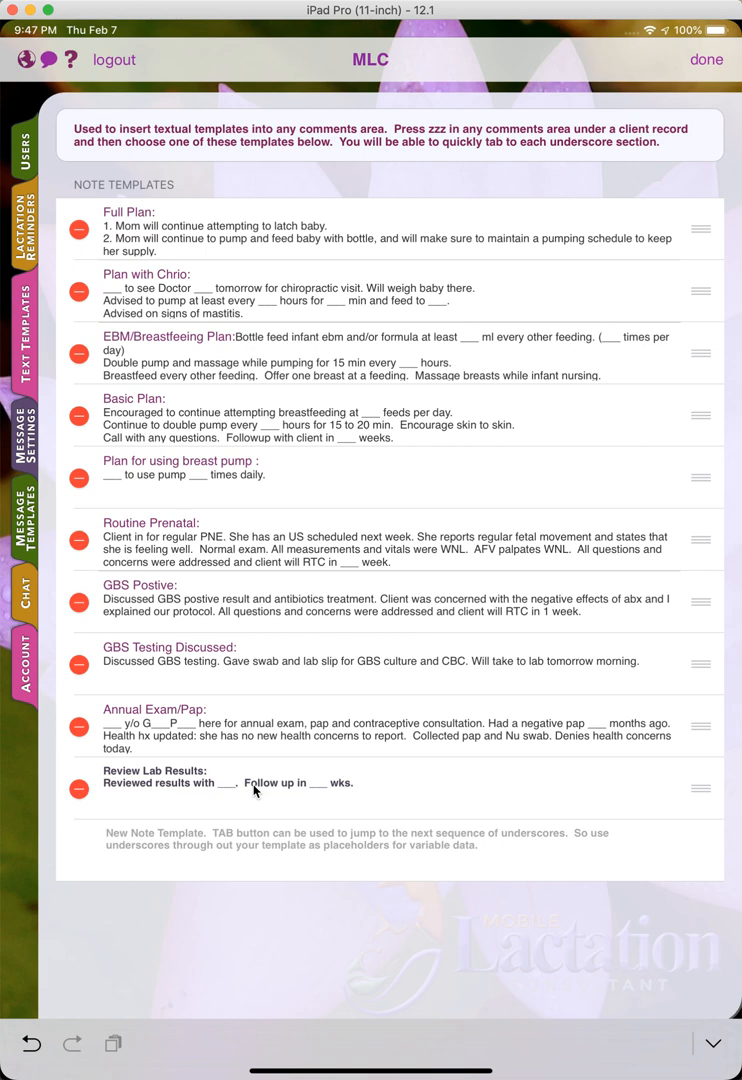
pyautogui.moveTo(438, 576)
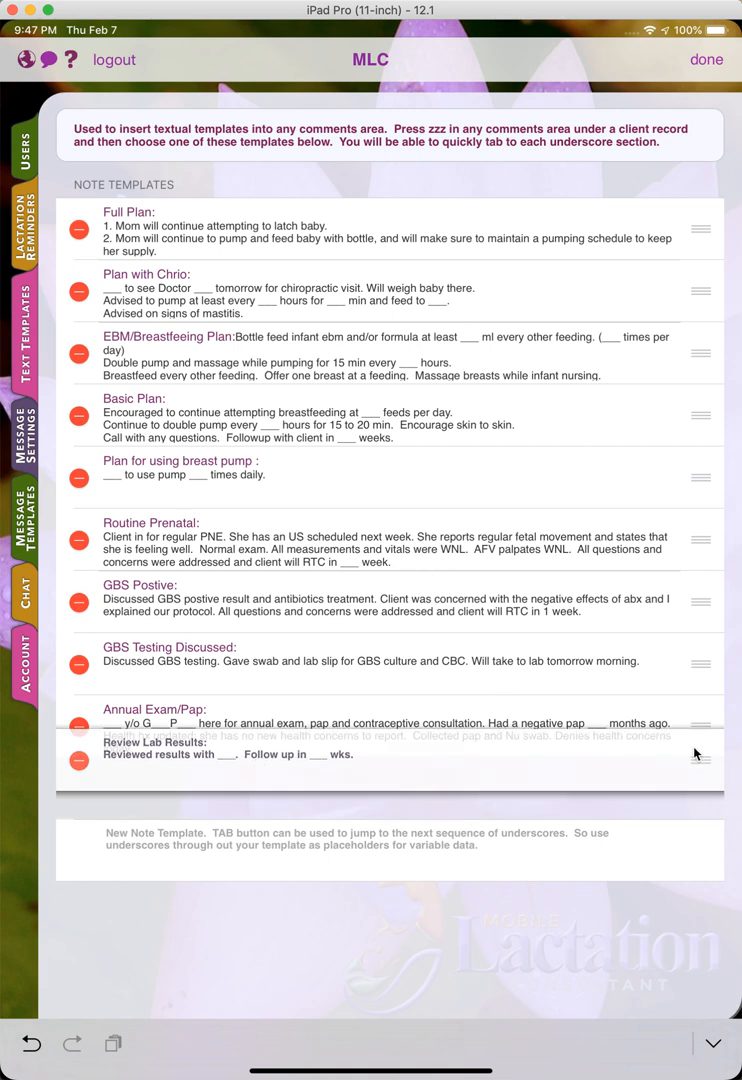
# Move Review Lab Results higher, add 'Follow up in ___ days.' to the breast pump plan template, and finish editing.
pyautogui.moveTo(700, 762); pyautogui.dragTo(700, 528)
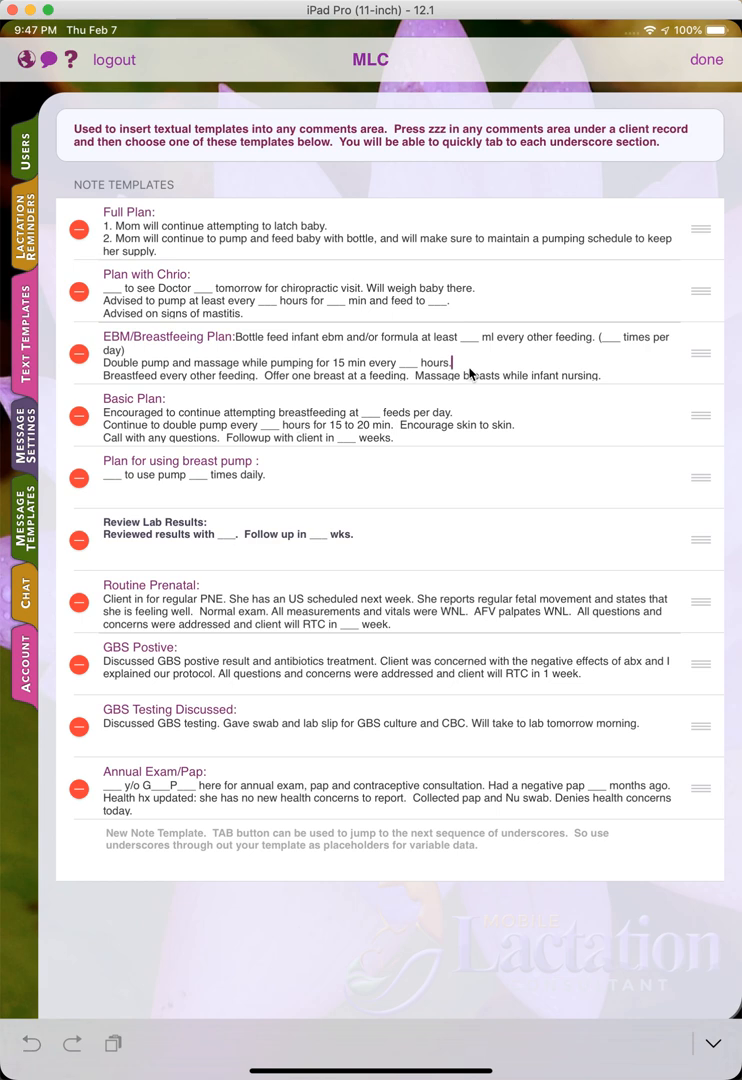
pyautogui.moveTo(242, 438)
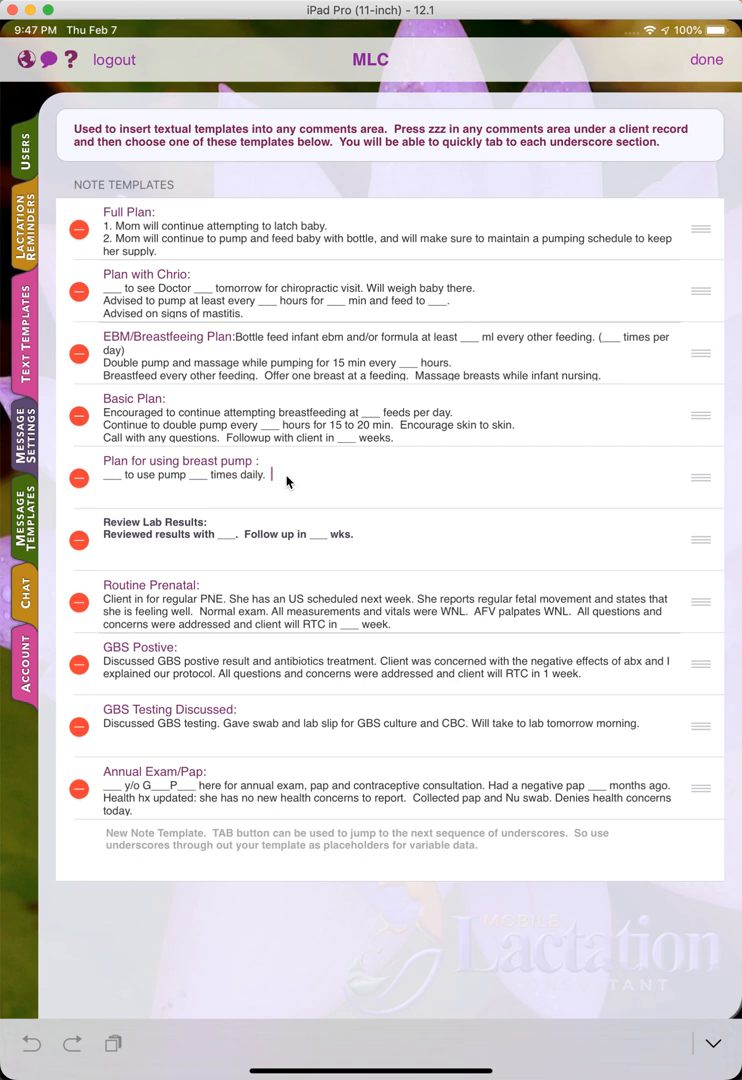
pyautogui.write('Follw')
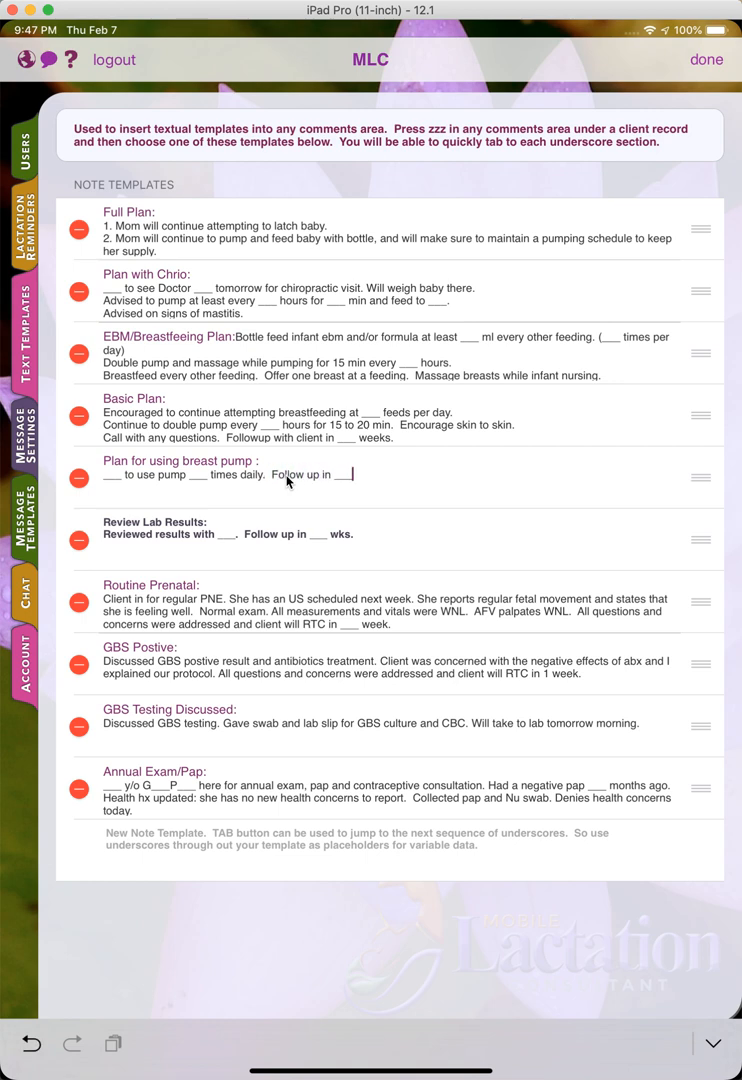
pyautogui.write('days.')
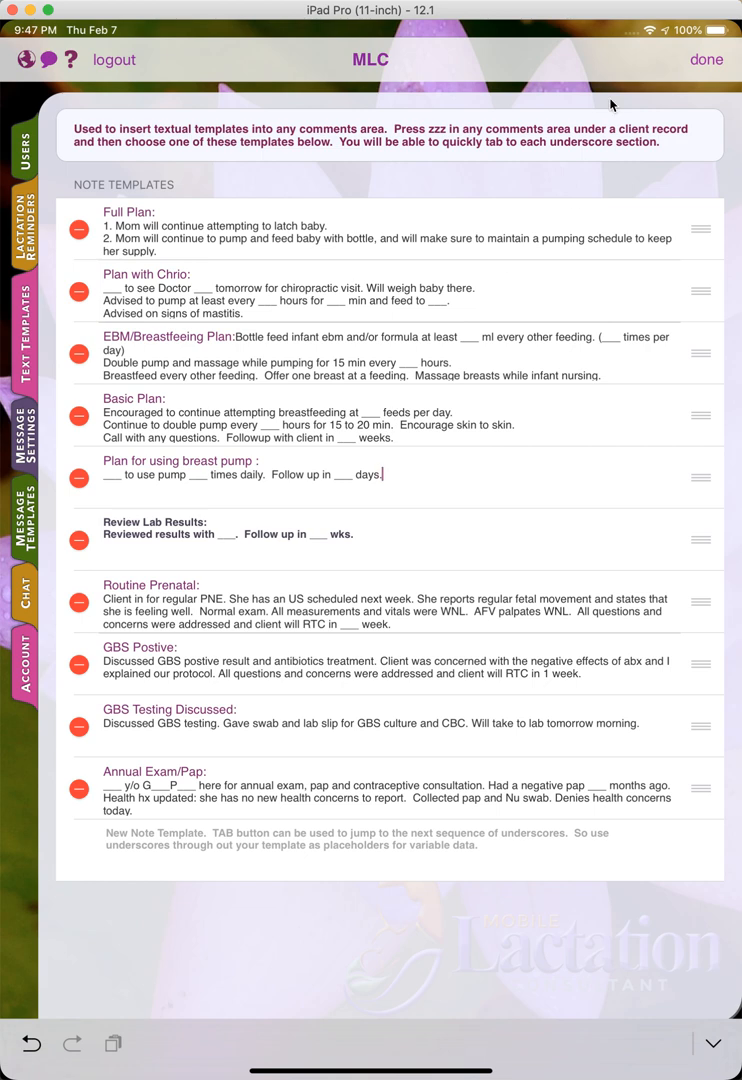
pyautogui.click(706, 60)
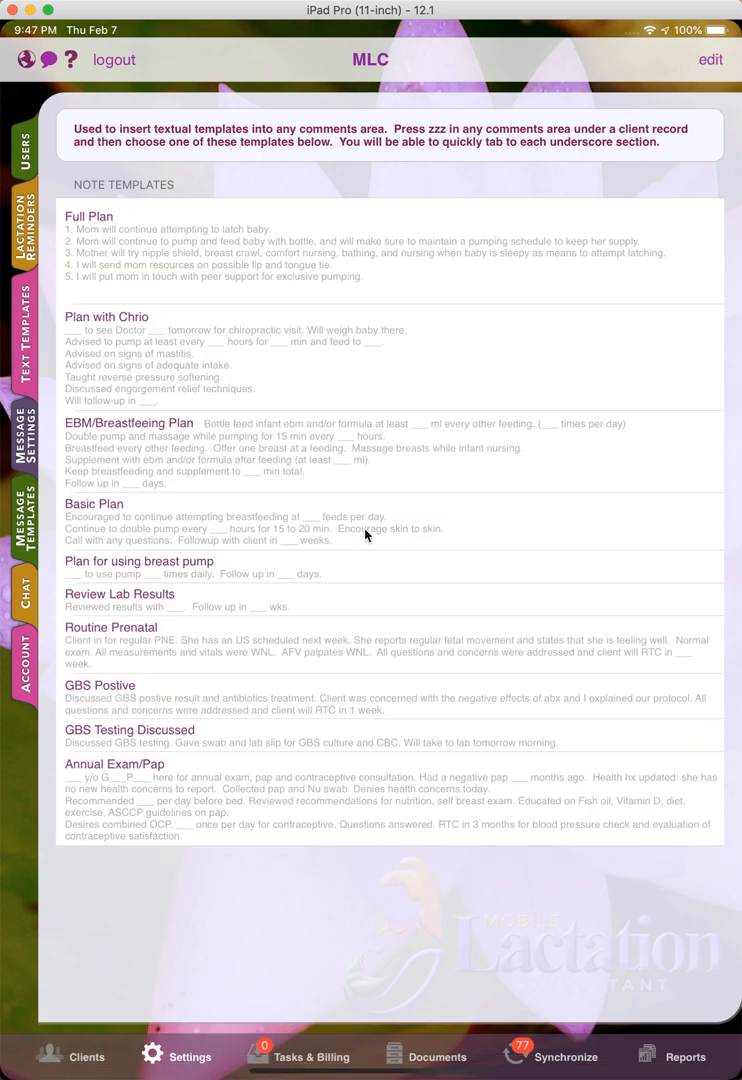
pyautogui.moveTo(52, 90)
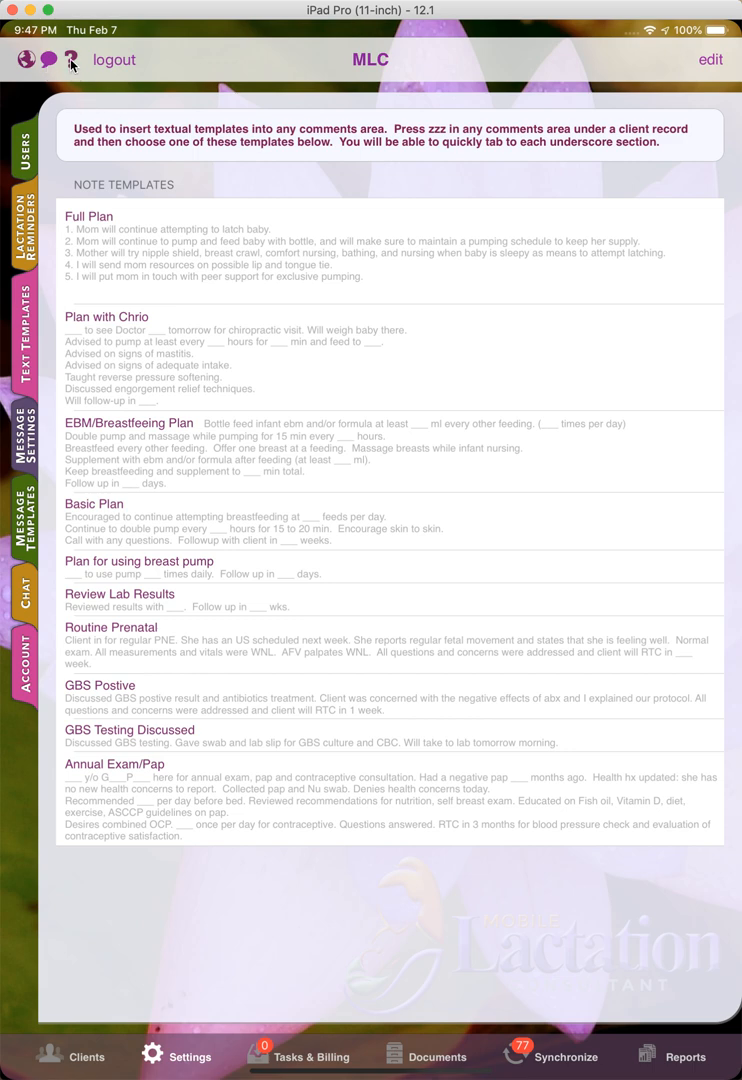
pyautogui.moveTo(132, 130)
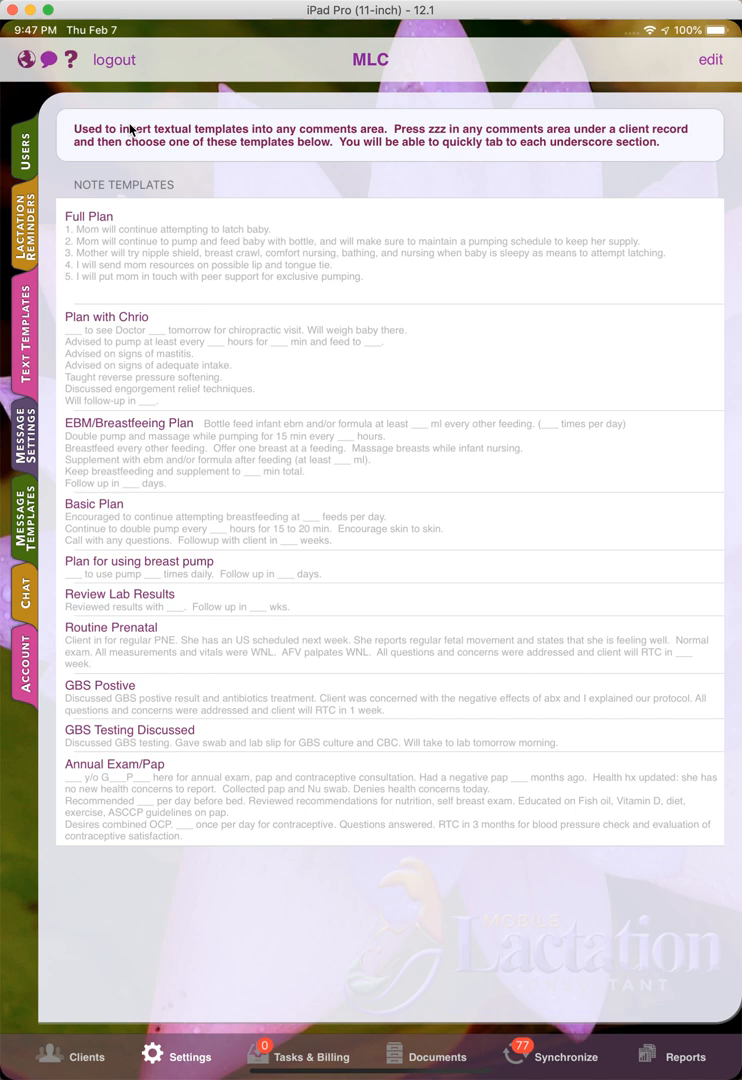
pyautogui.moveTo(552, 148)
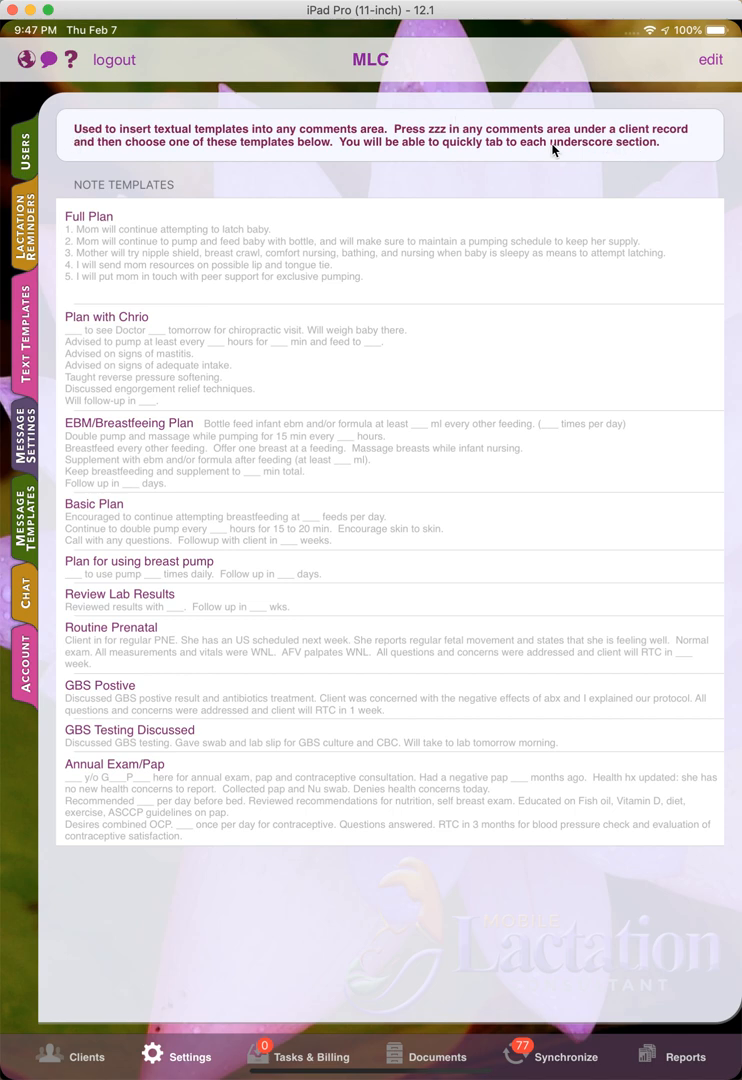
pyautogui.moveTo(276, 186)
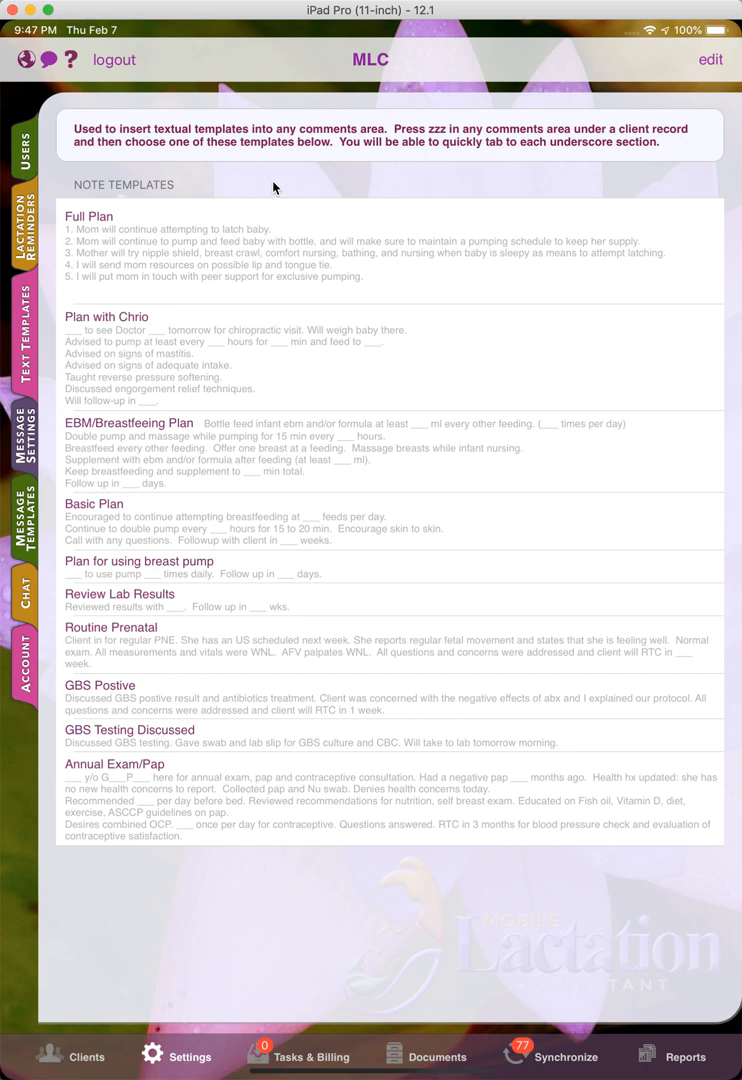
pyautogui.moveTo(280, 192)
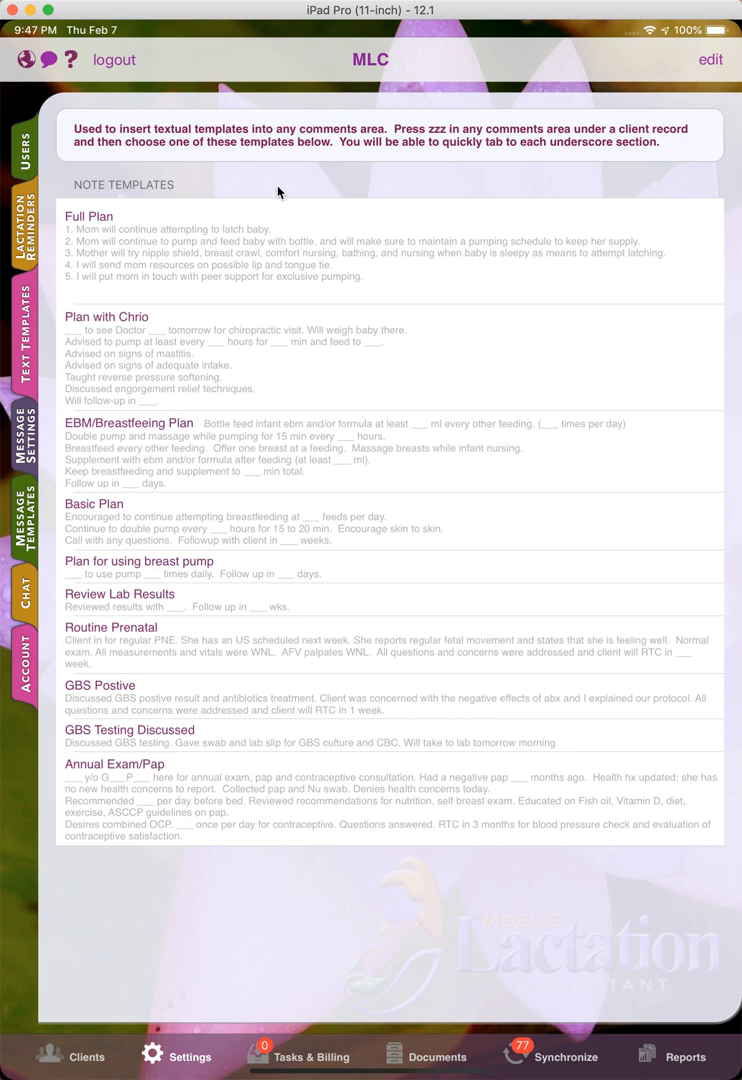
pyautogui.moveTo(108, 992)
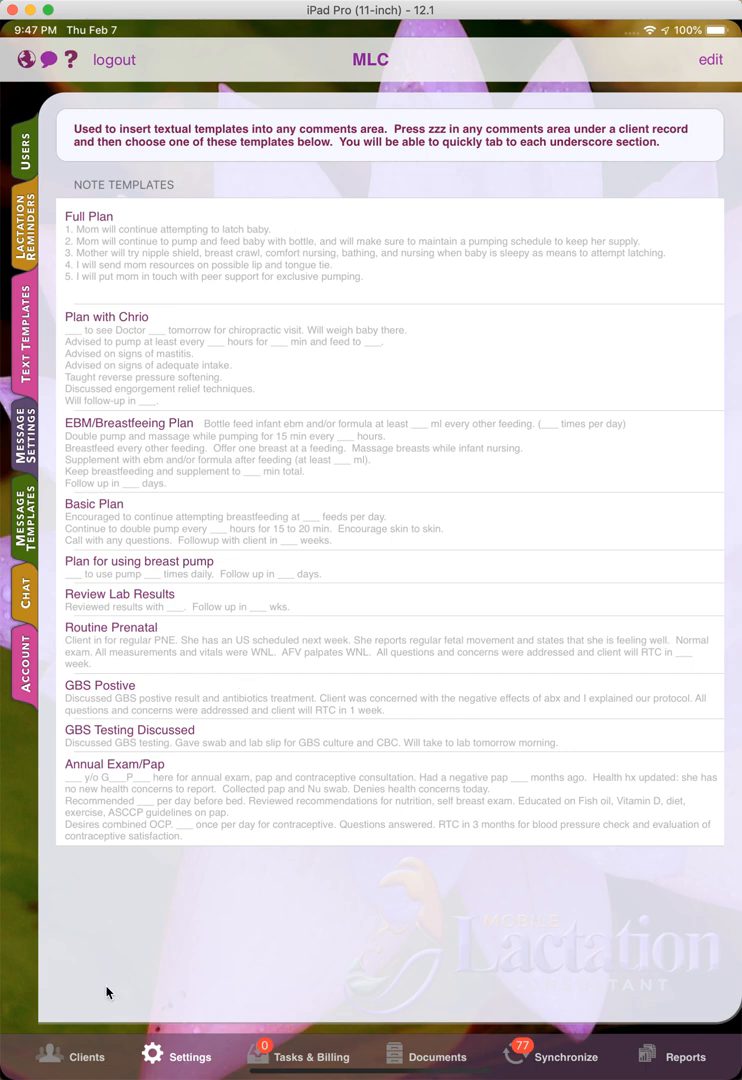
# Return to the client list showing Jane Doe under February 2019.
pyautogui.click(72, 1056)
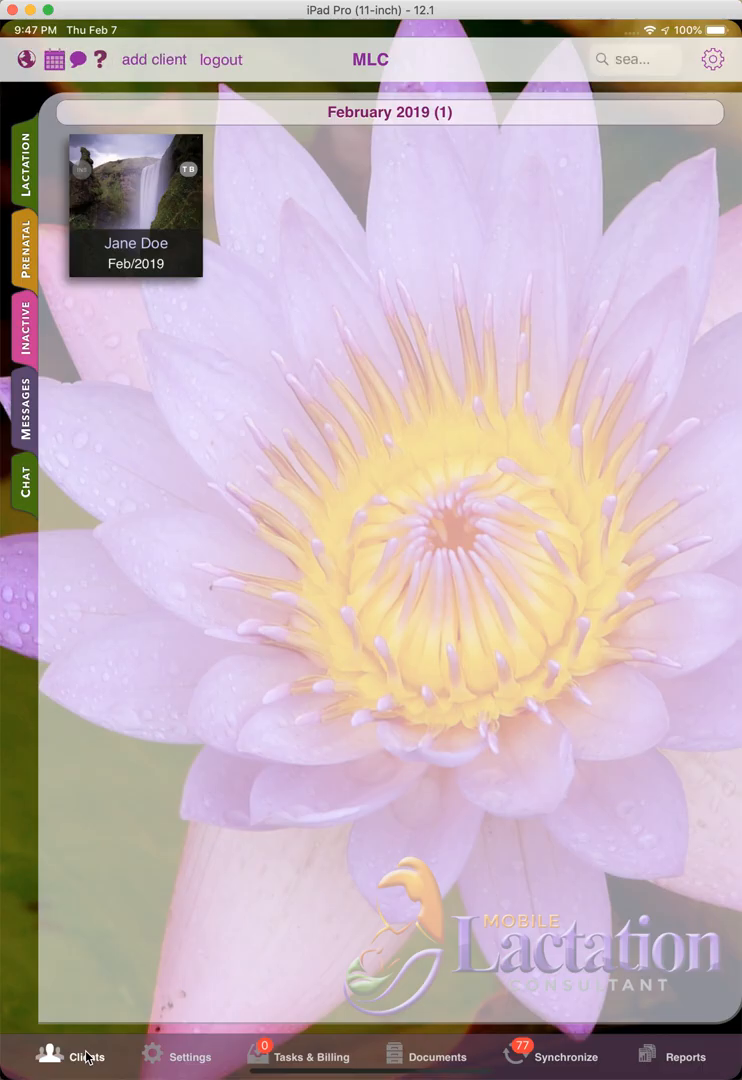
# Start a new empty message to Jane Doe from her record's Messages side tab.
pyautogui.click(136, 208)
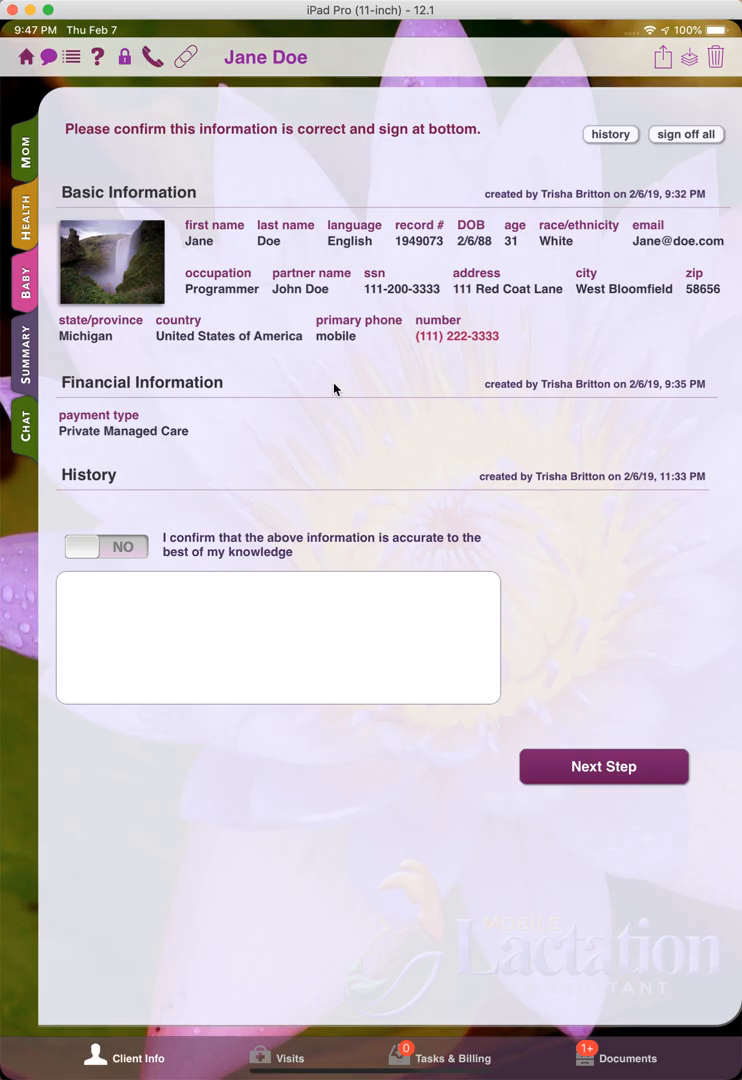
pyautogui.click(292, 1056)
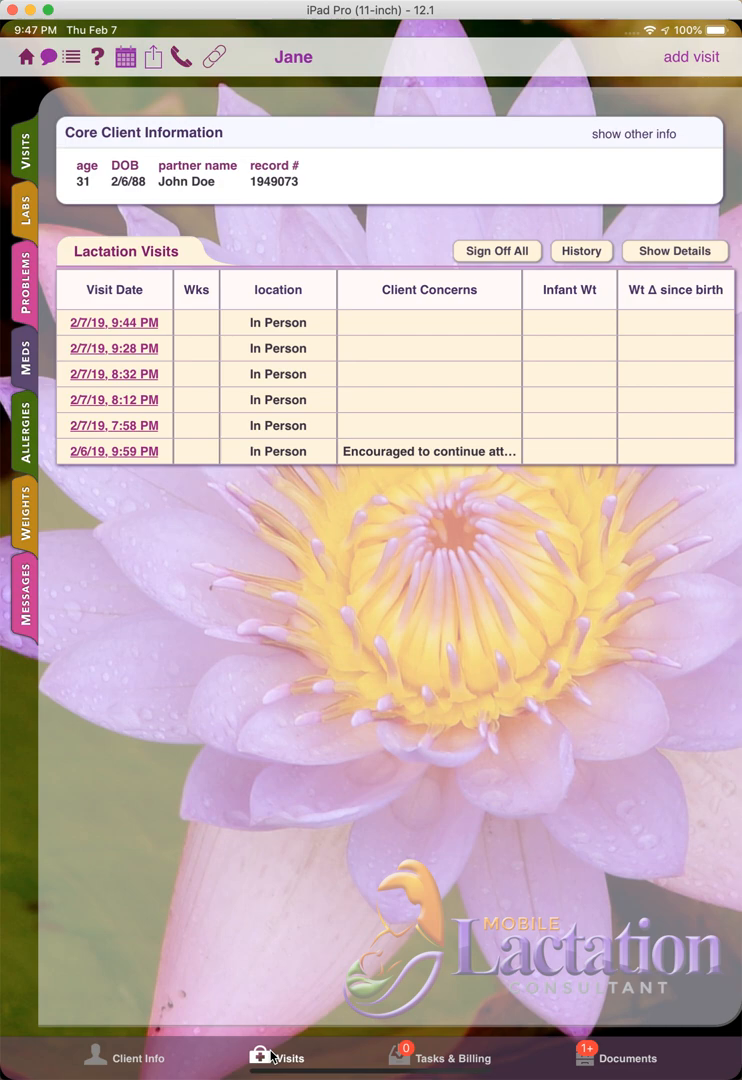
pyautogui.click(24, 584)
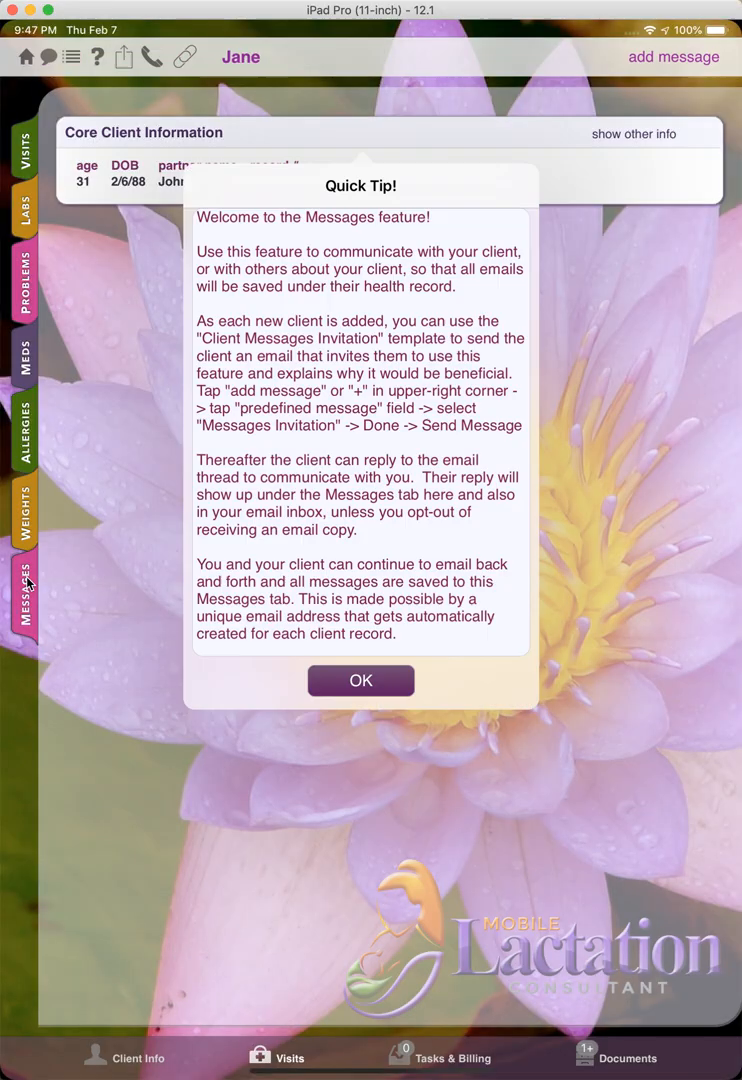
pyautogui.click(360, 680)
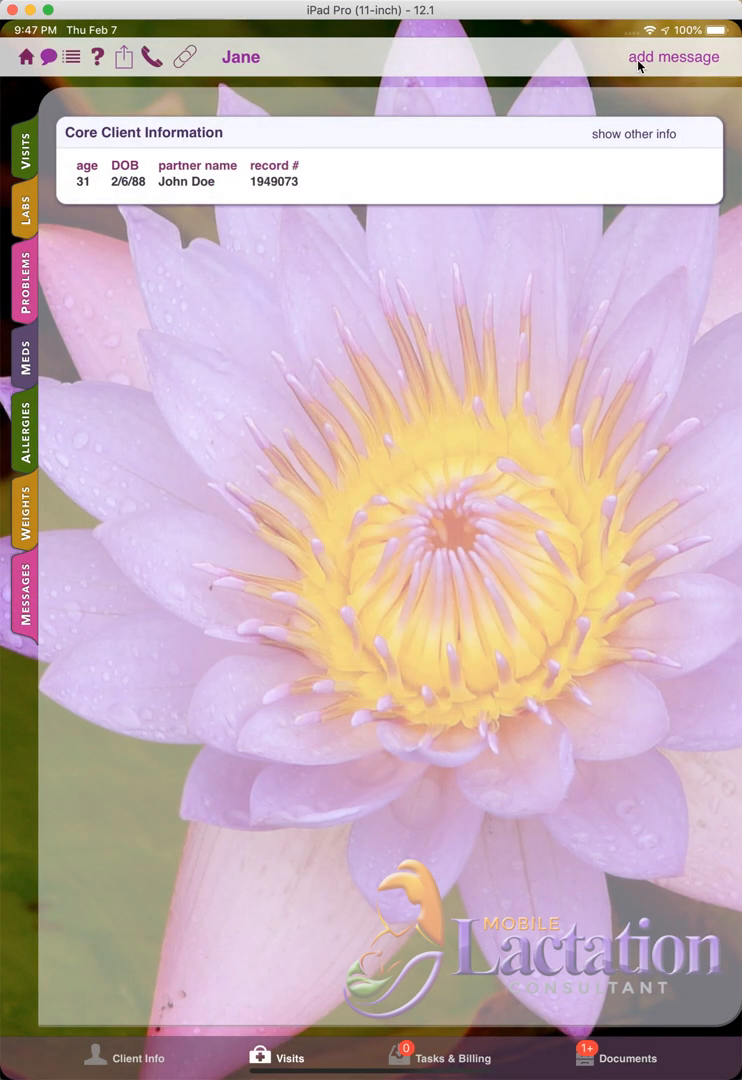
pyautogui.click(672, 56)
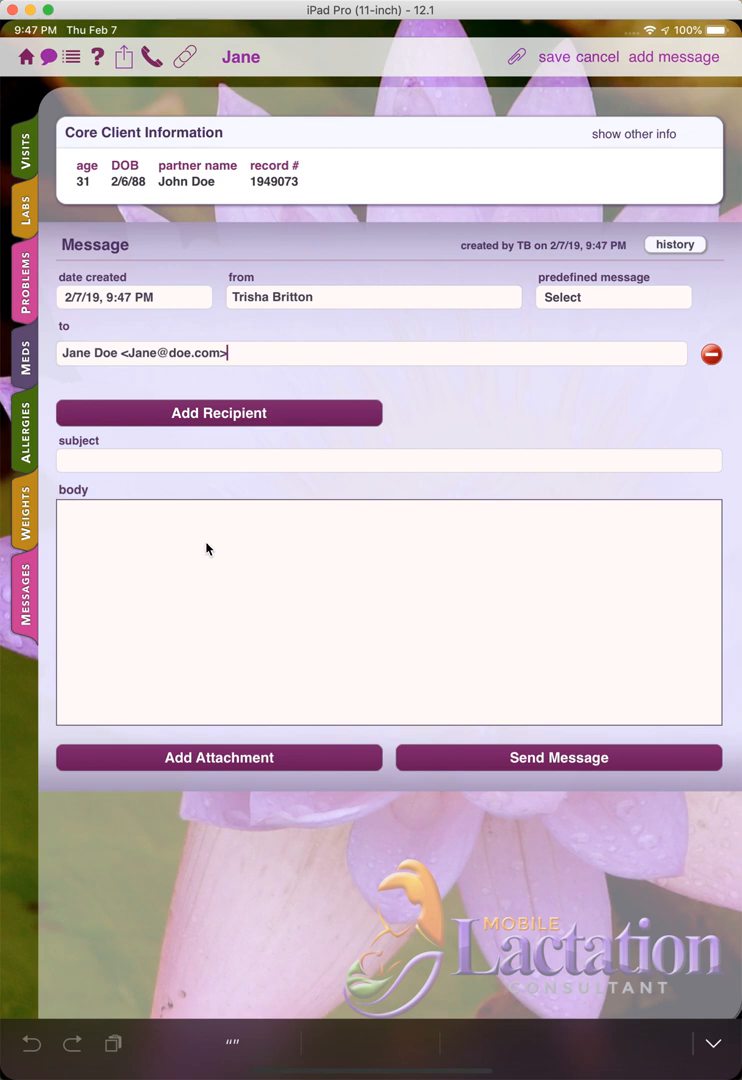
# Fill the message body by typing zzz and choosing a note template.
pyautogui.write('Zz')
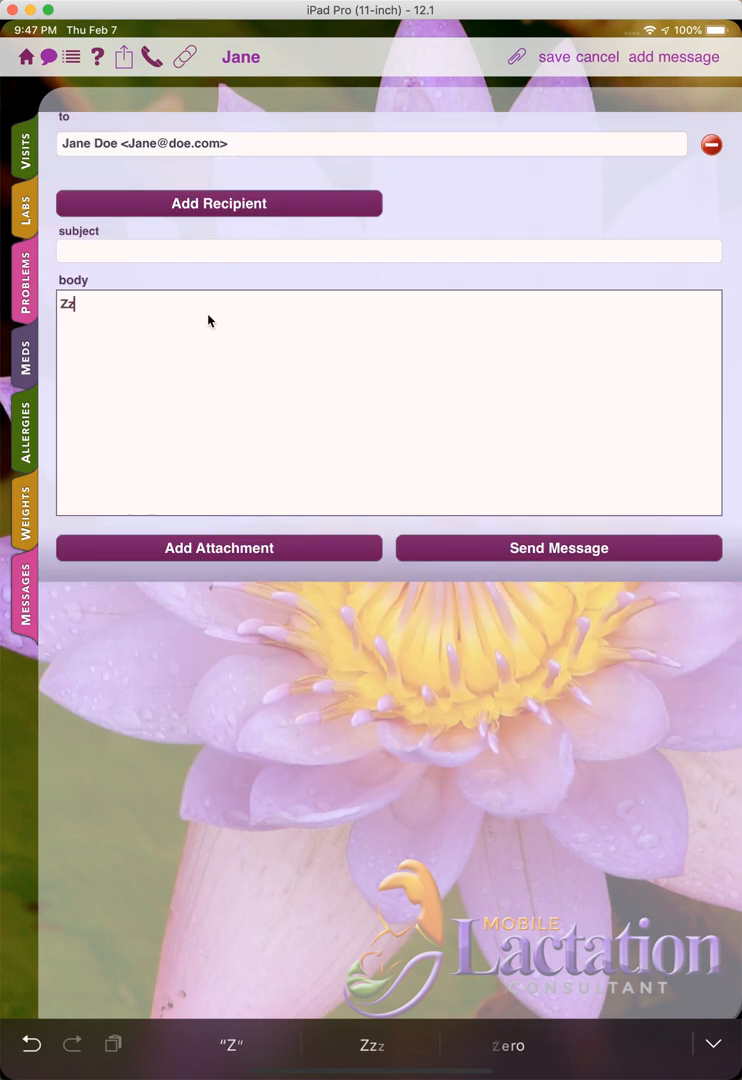
pyautogui.click(72, 56)
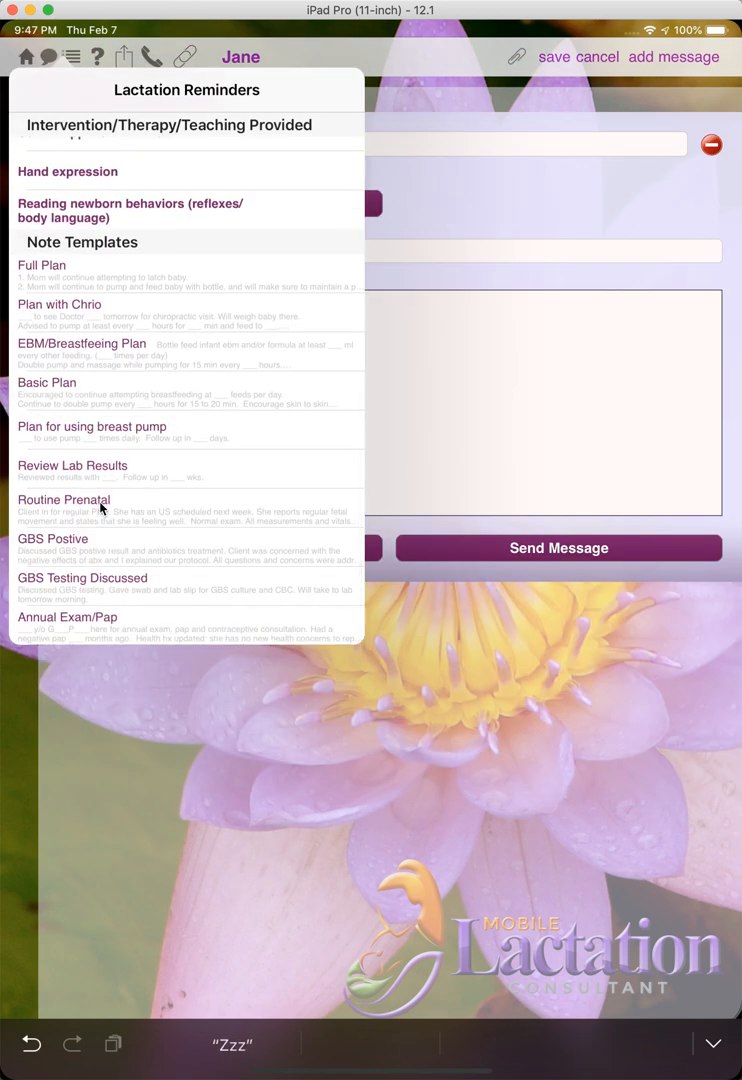
pyautogui.click(42, 264)
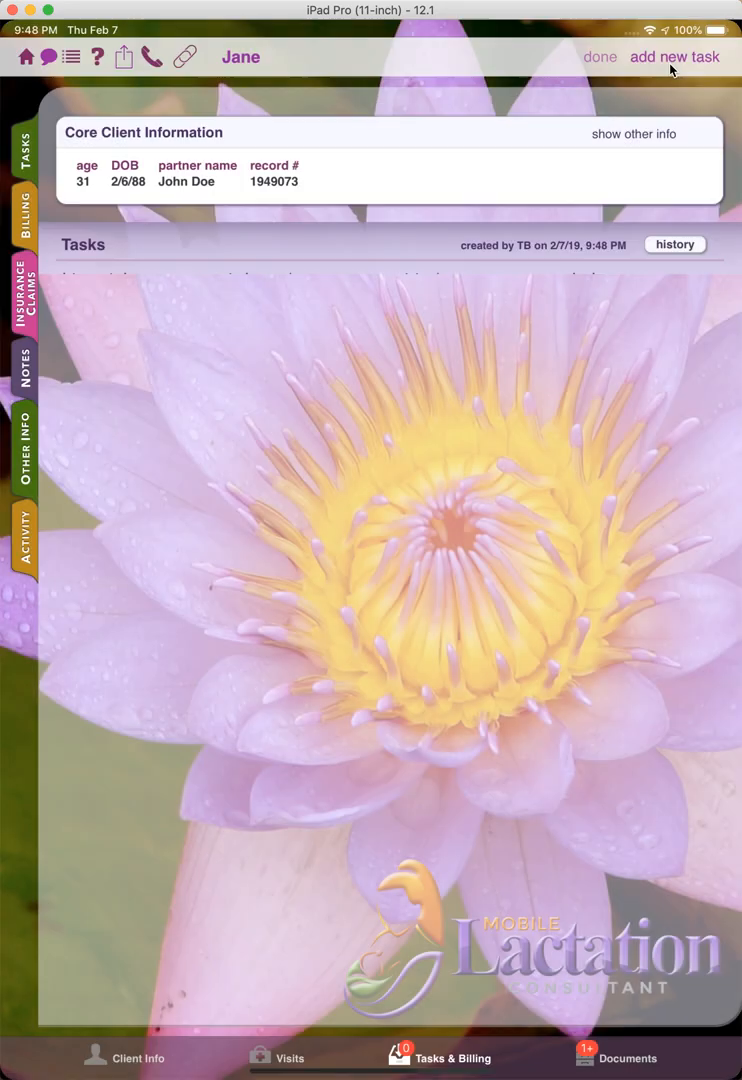
# Add a new task and insert the Routine Prenatal template into its details via zzz.
pyautogui.click(674, 56)
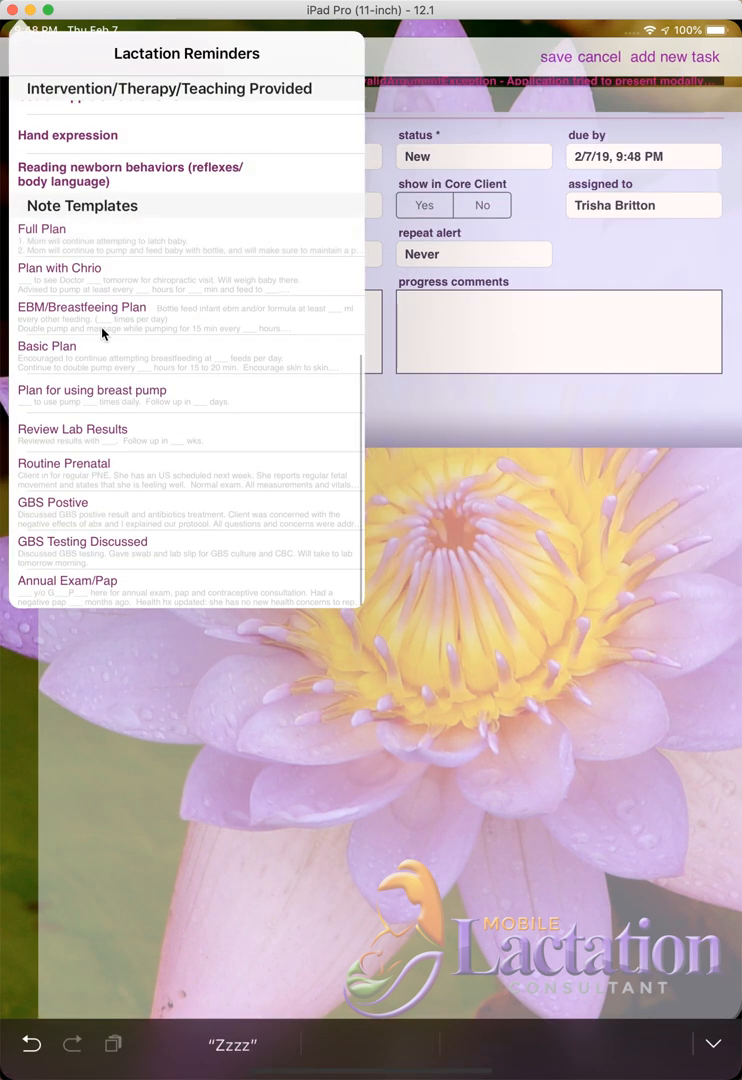
pyautogui.moveTo(110, 452)
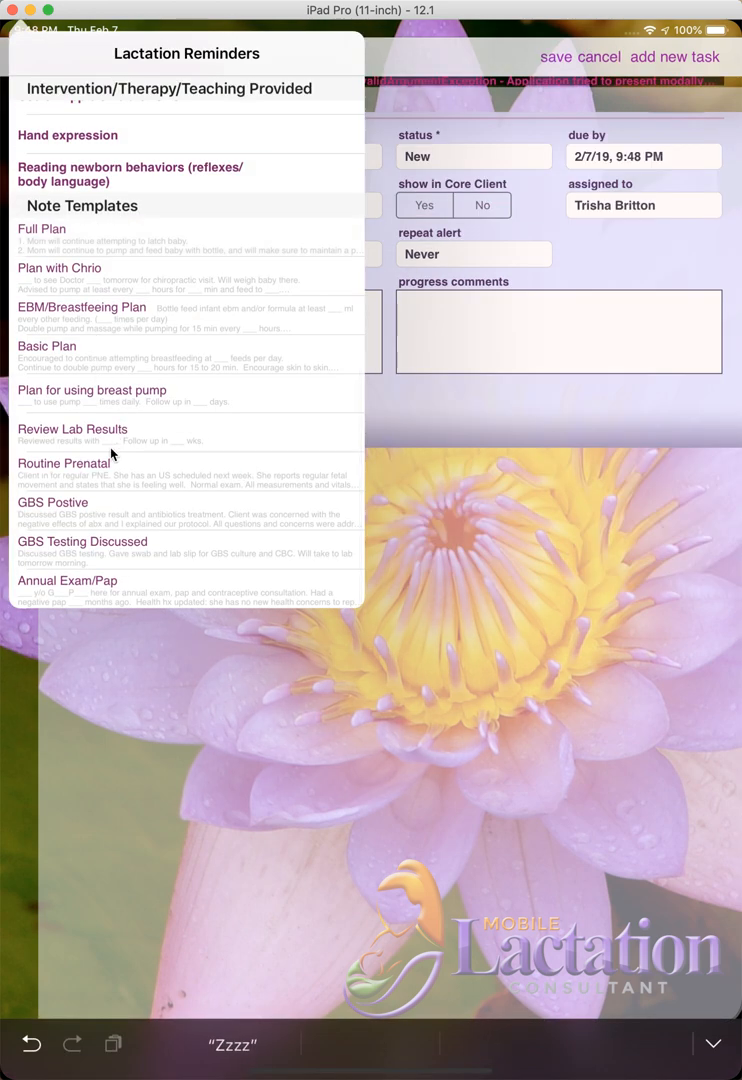
pyautogui.click(64, 462)
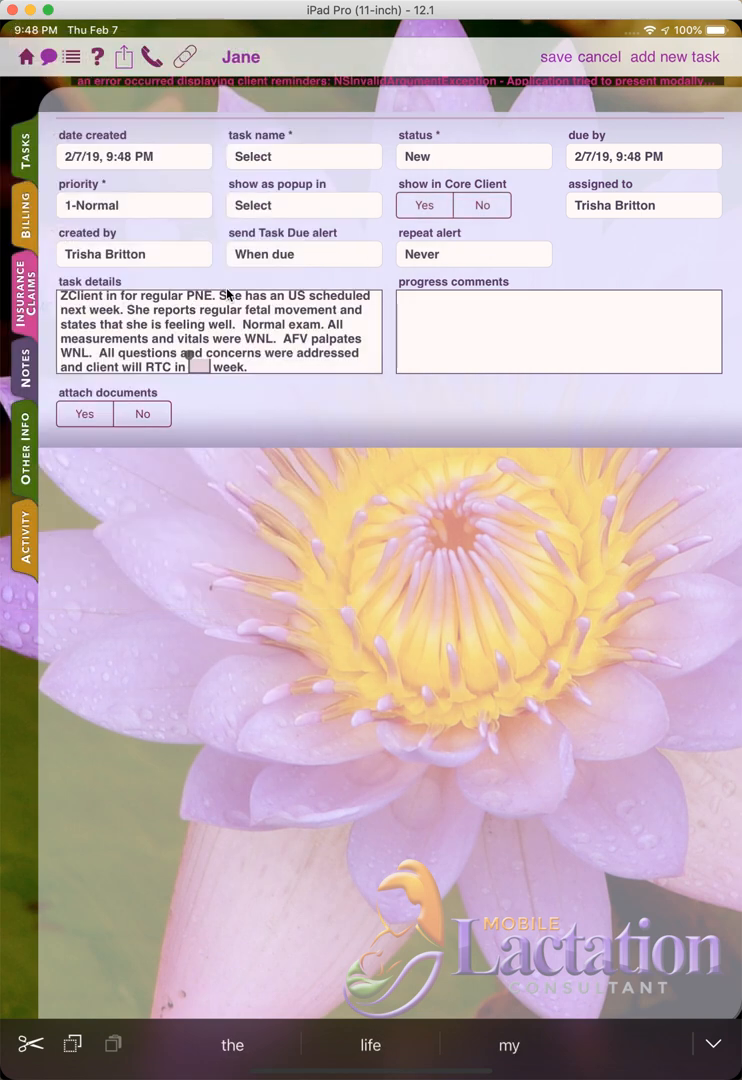